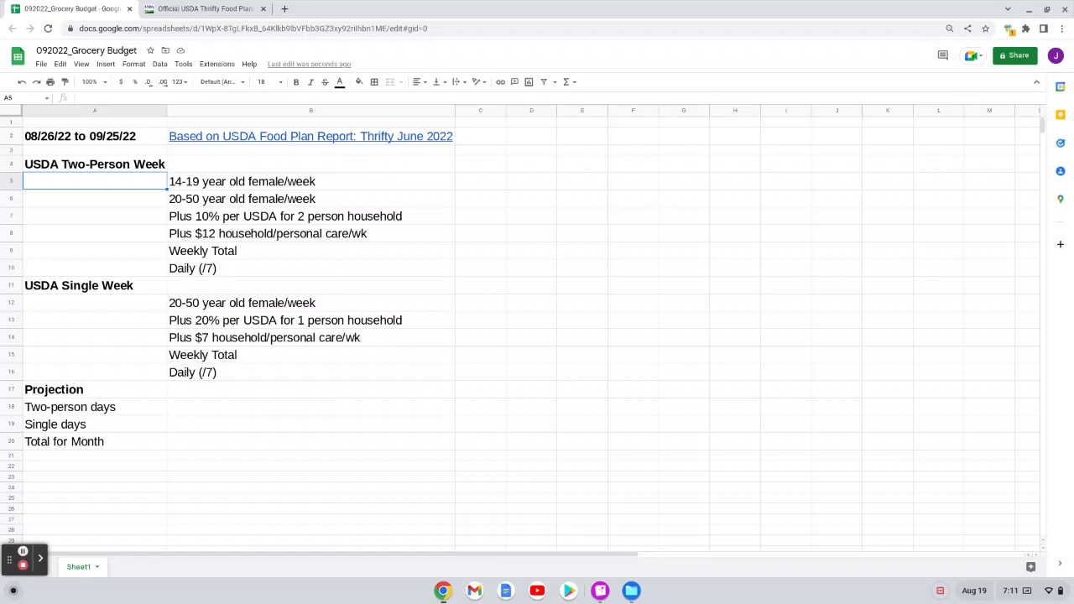
mouse_move(327, 503)
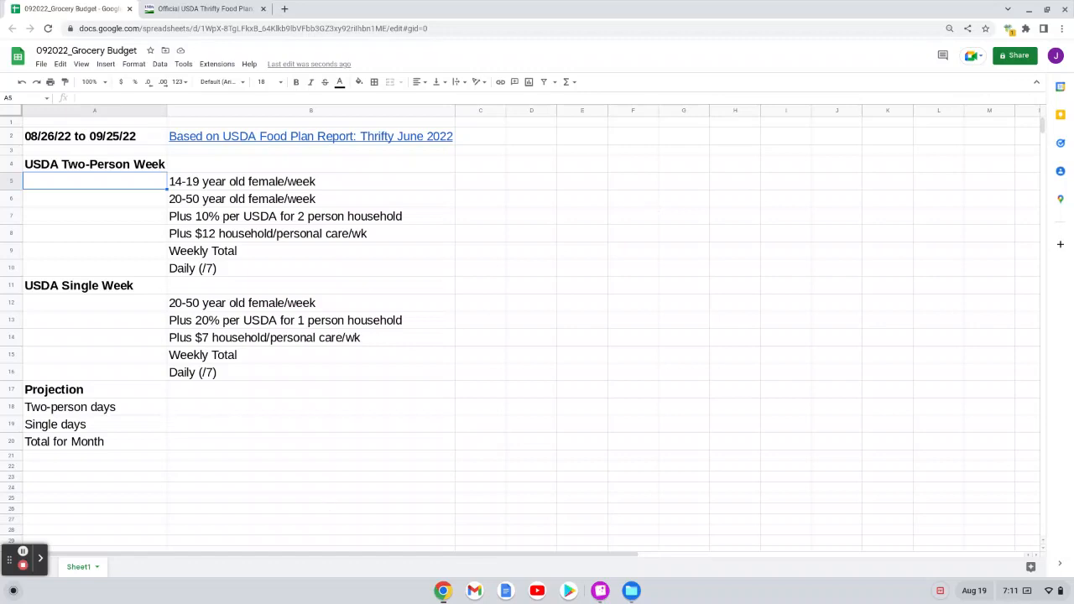
mouse_move(311, 136)
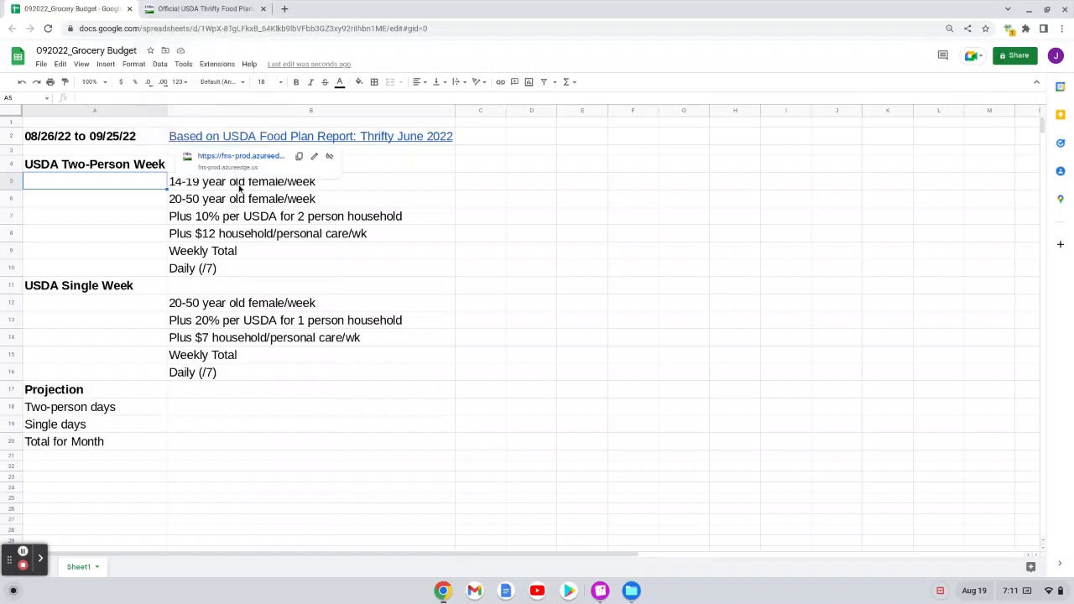
Step: Switch to the USDA Thrifty Food Plan report to find the 14-19 female weekly cost
left_click(205, 8)
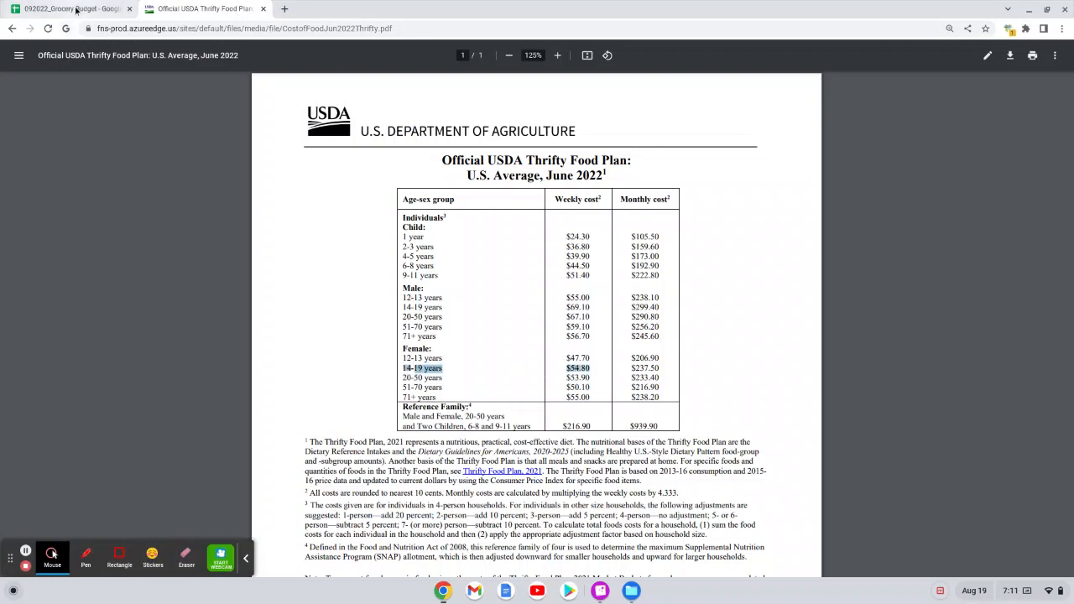
Step: Enter $54.80 as the 14-19 female weekly cost in A5
left_click(71, 9)
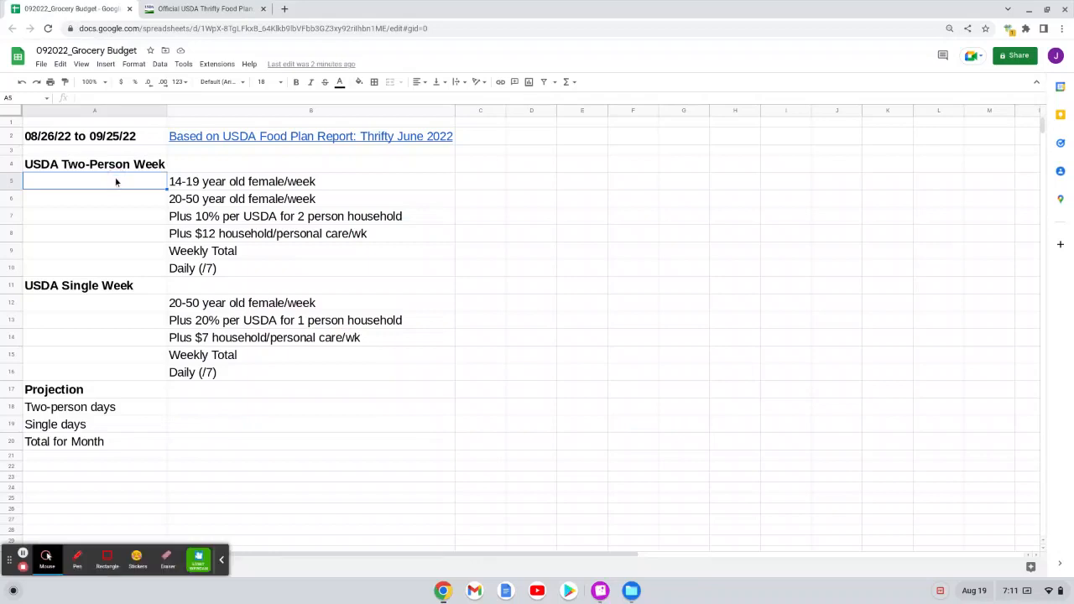
type("54.80")
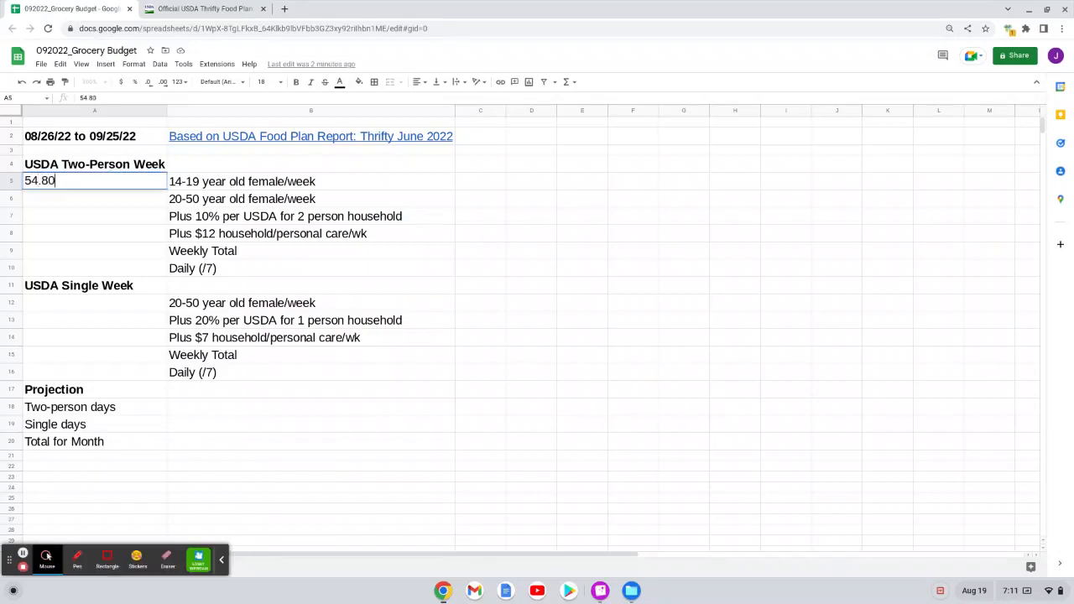
key("enter")
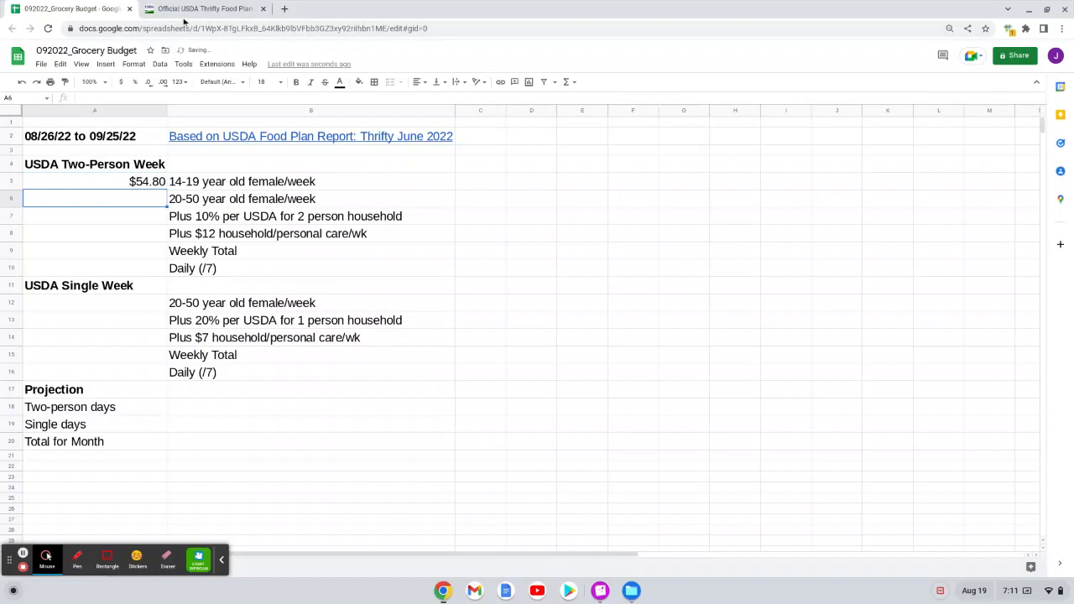
Step: Look up the 20-50 female weekly cost in the report and enter $53.90 in A6
left_click(201, 9)
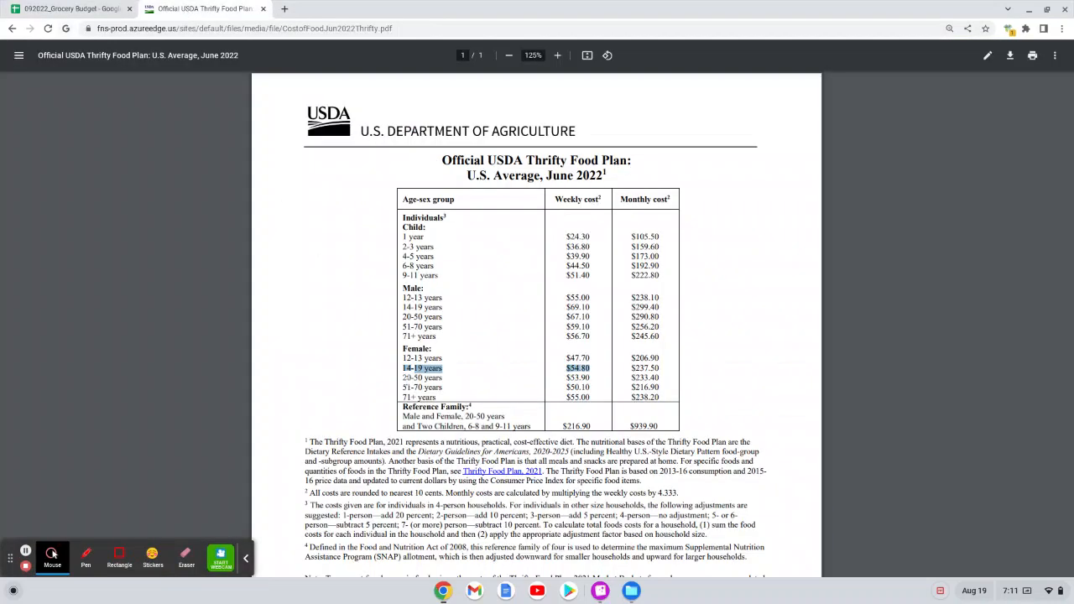
left_click(423, 378)
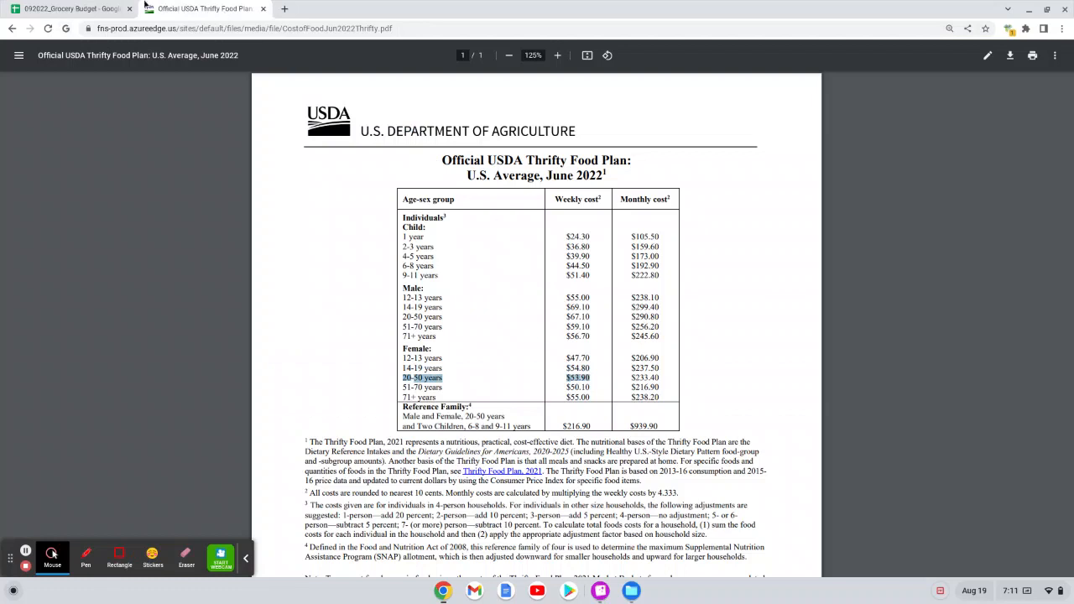
left_click(70, 9)
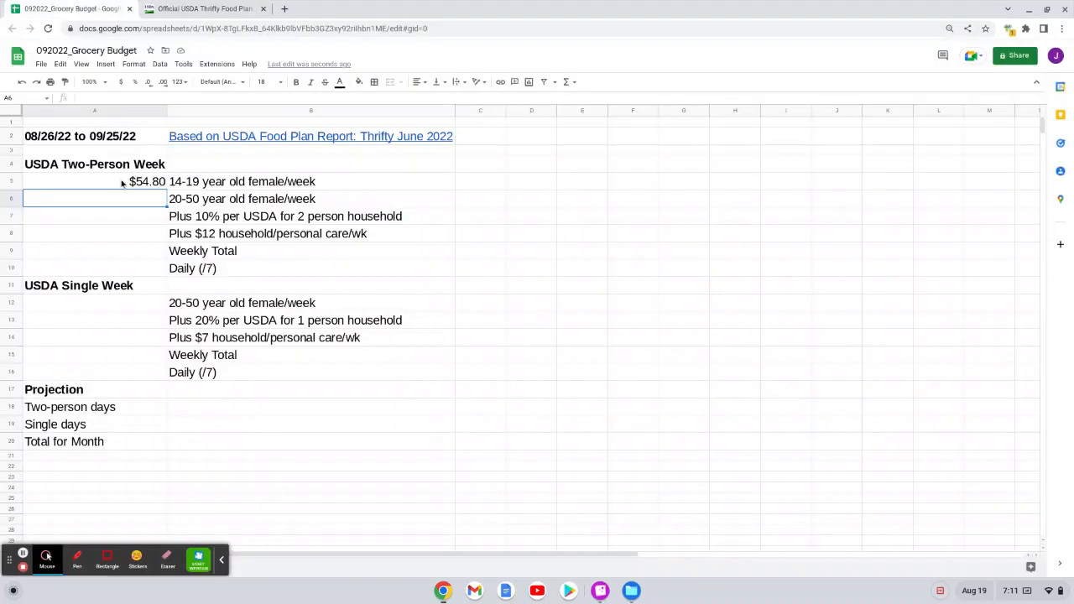
type("53.90")
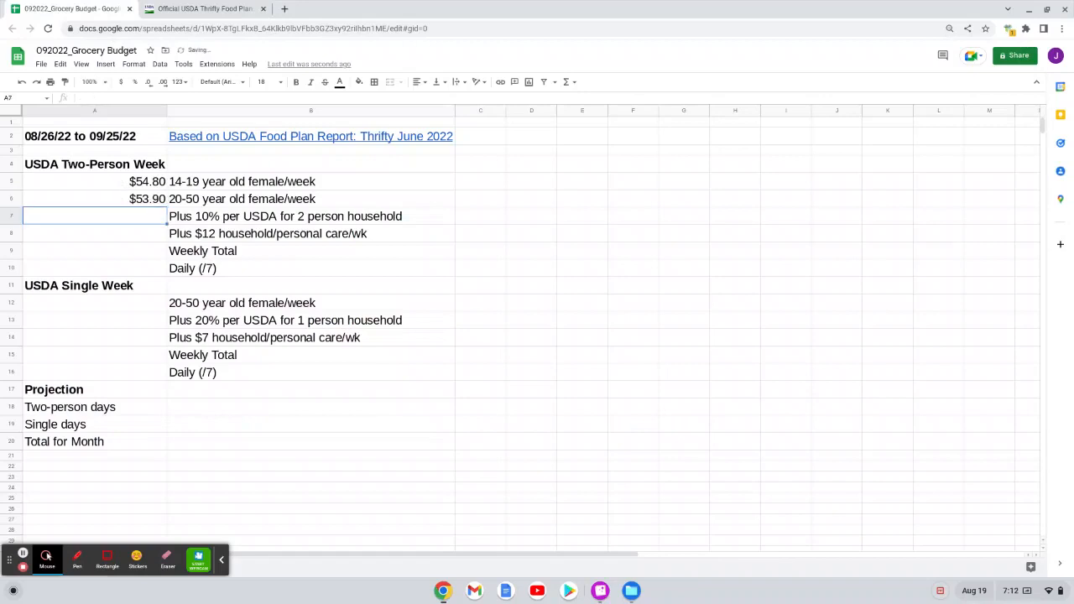
Step: Confirm the report footnote's '2 persons—add 10 percent' rule and return to the sheet
left_click(202, 9)
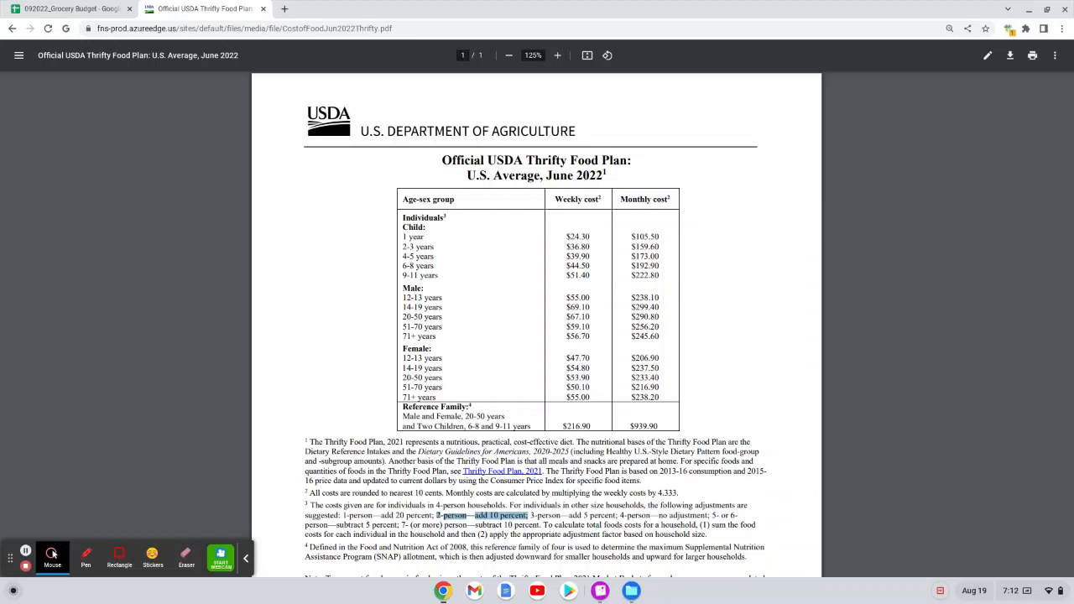
mouse_move(363, 308)
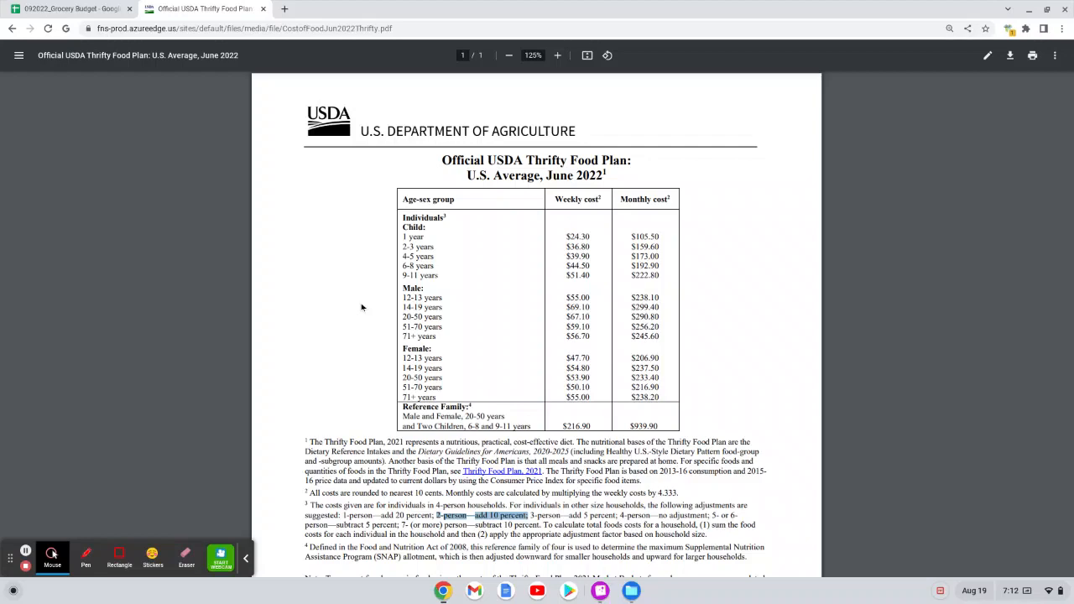
left_click(70, 8)
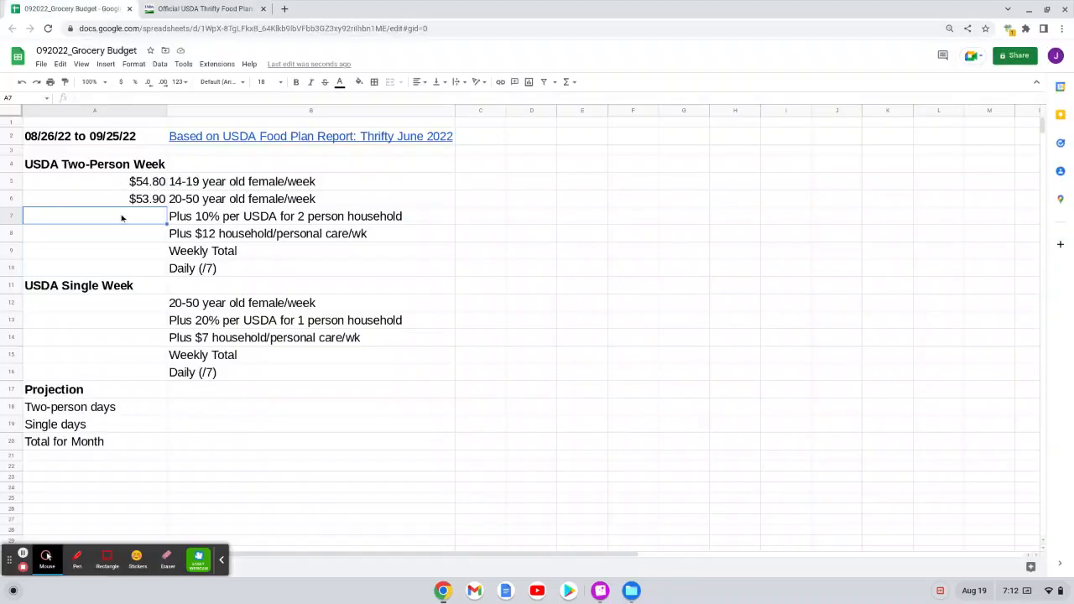
Step: Enter =(A5+A6)*0.1 add-on, 12 care, =SUM(A5:A8) weekly total and =A9/7 daily rate
type("=(A5+A6)*")
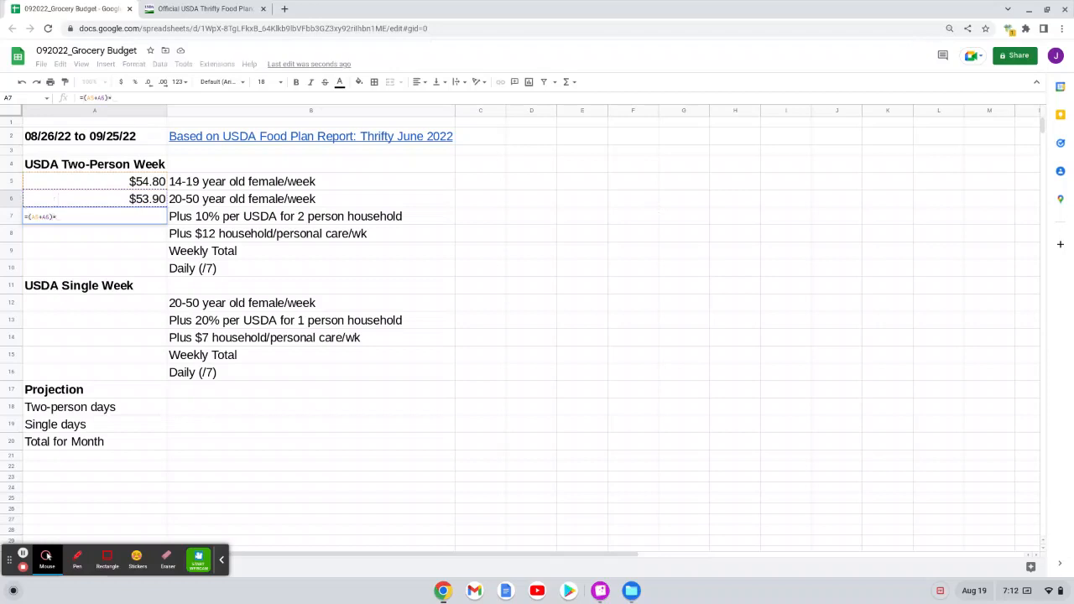
type("1")
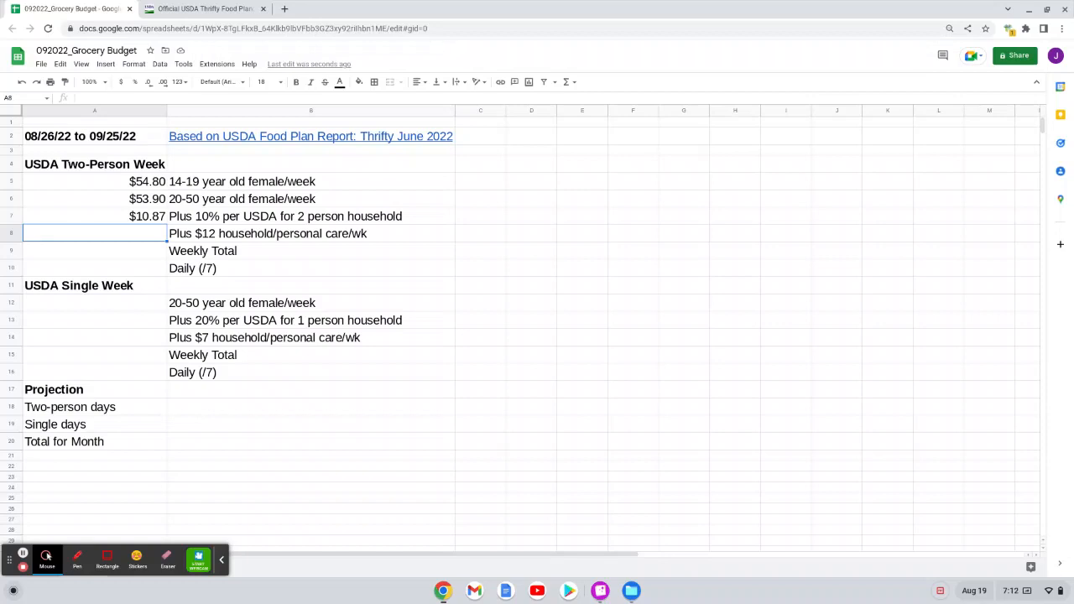
type("12.00")
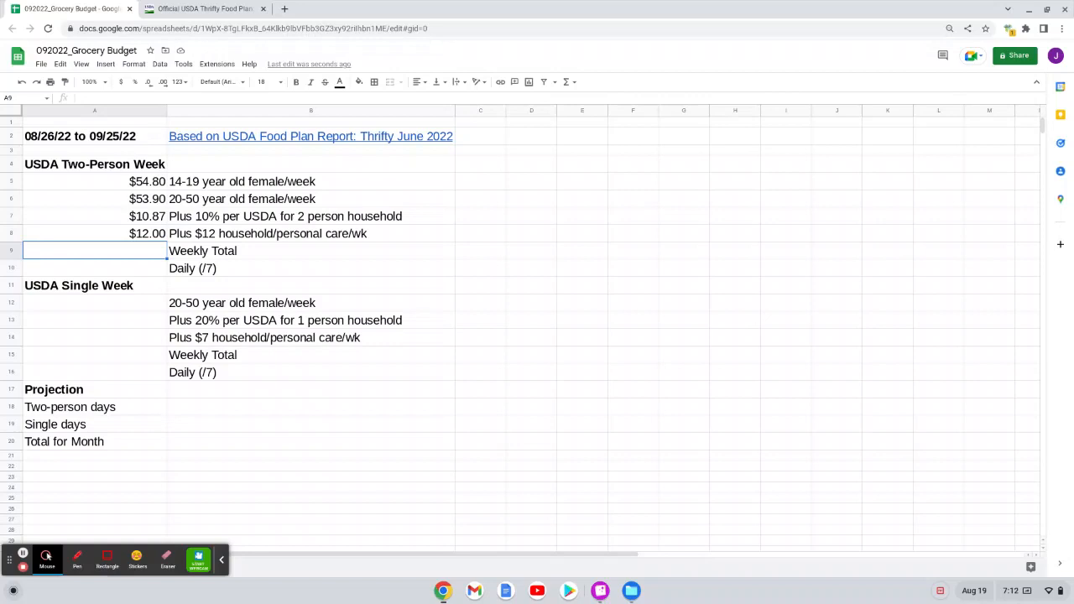
type("=SUM(A5:A8")
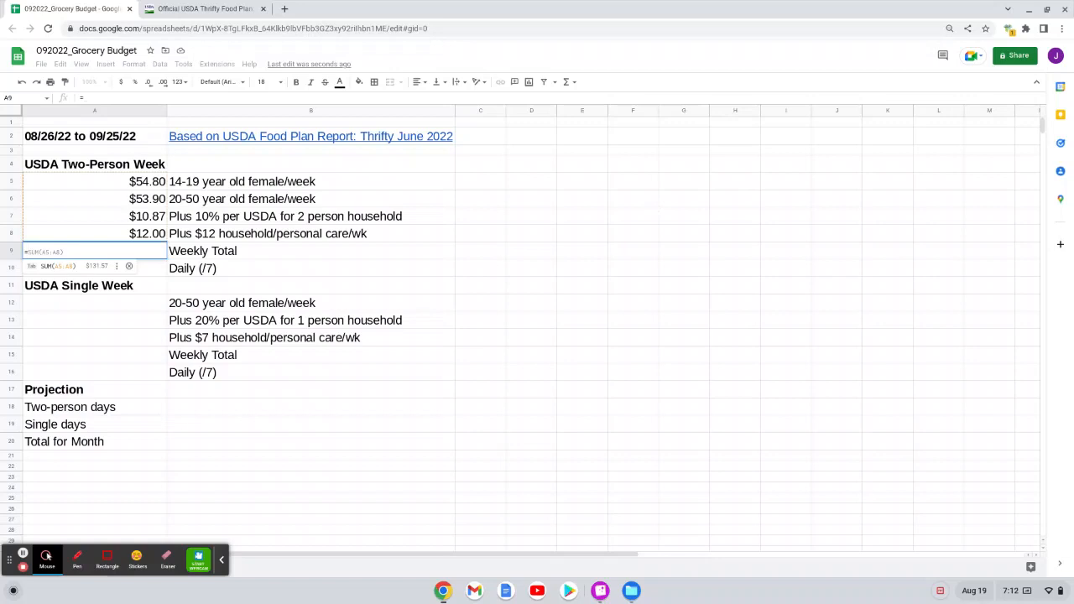
key("Enter")
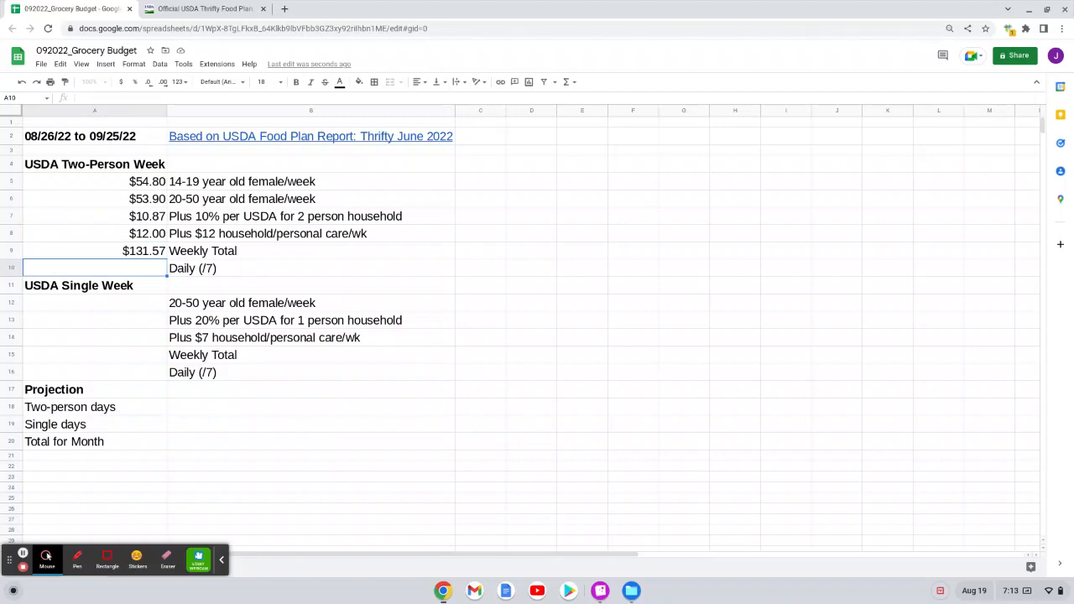
type("=")
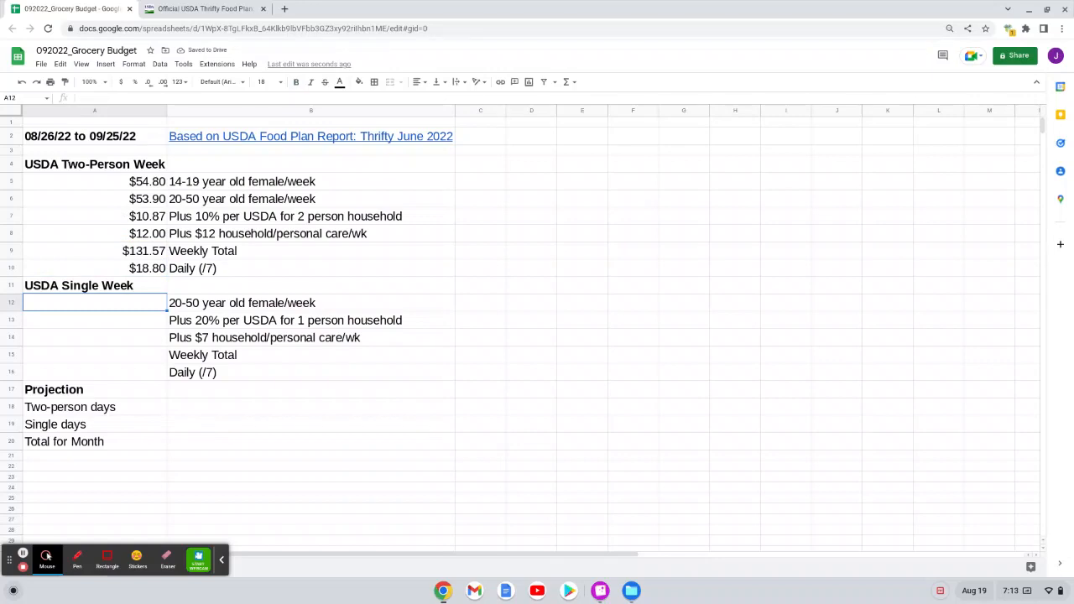
Step: Copy $53.90 into A12 and confirm the report's '1 person—add 20 percent' rule
left_click(94, 198)
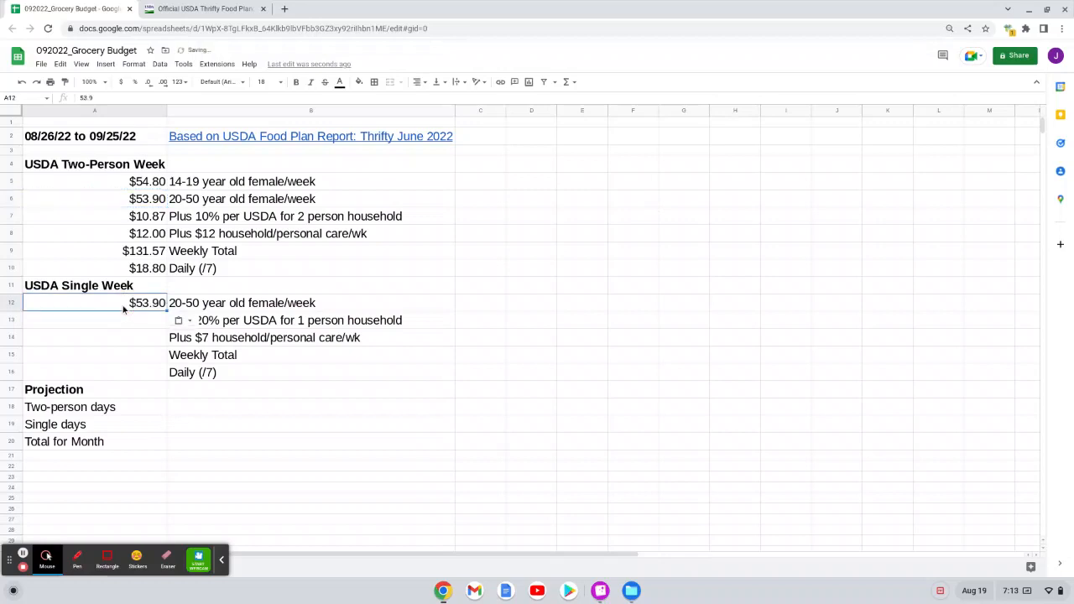
left_click(94, 319)
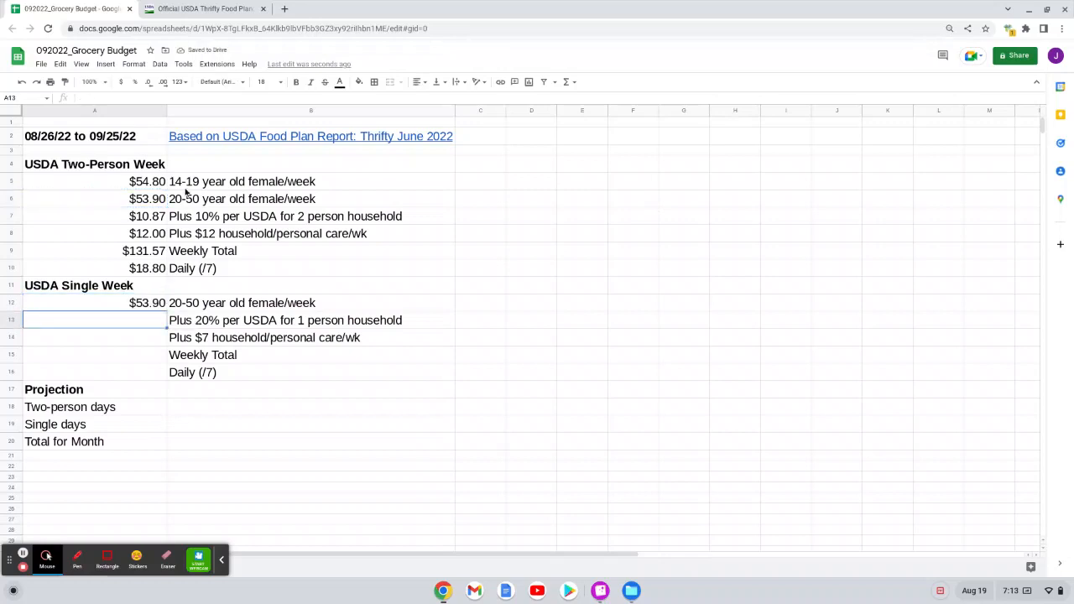
left_click(202, 8)
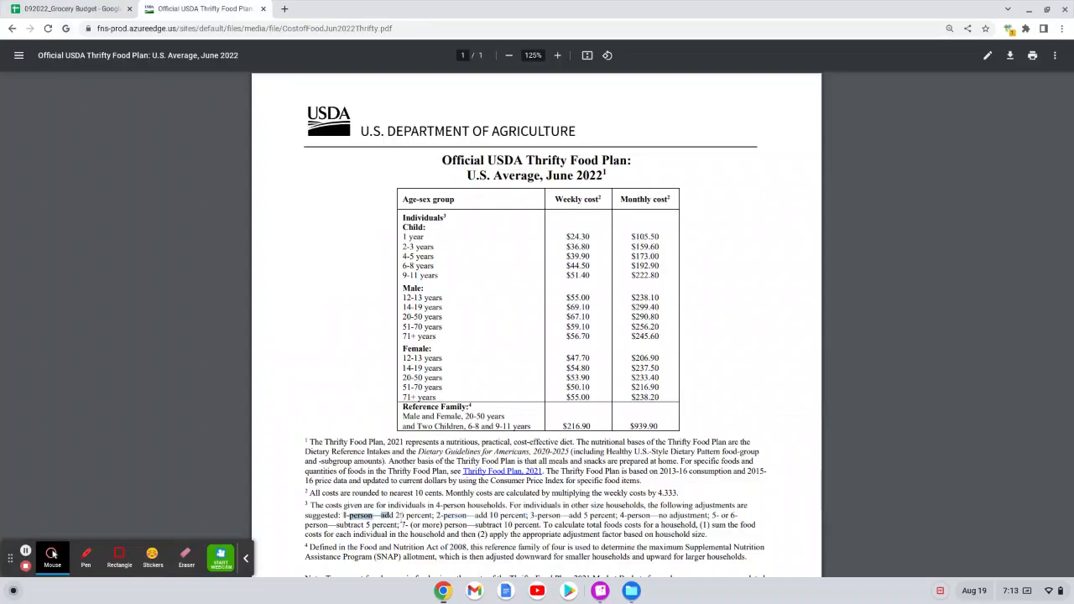
double_click(390, 515)
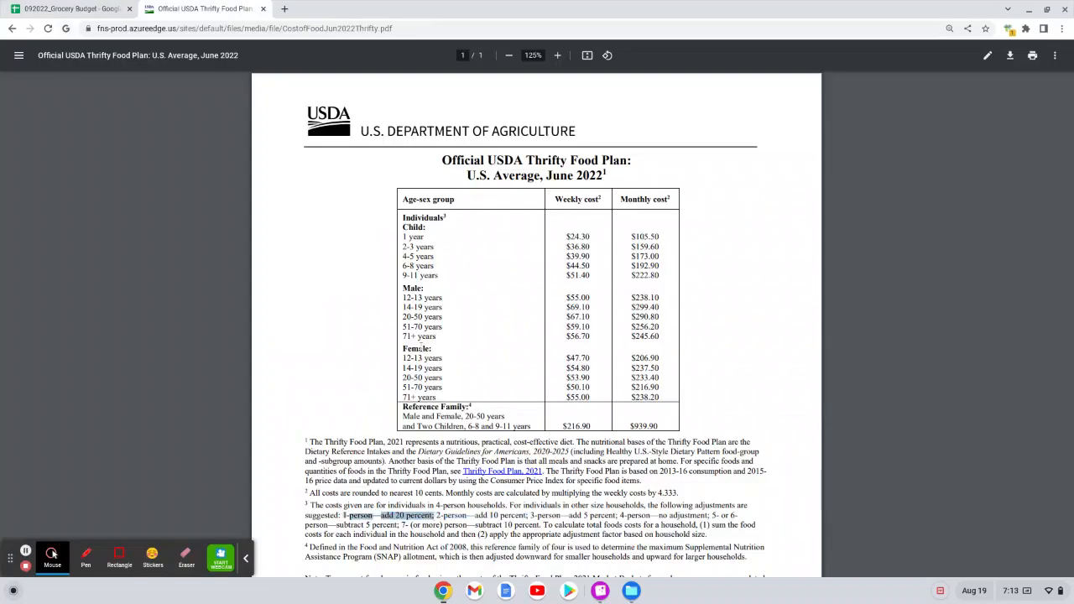
left_click(70, 8)
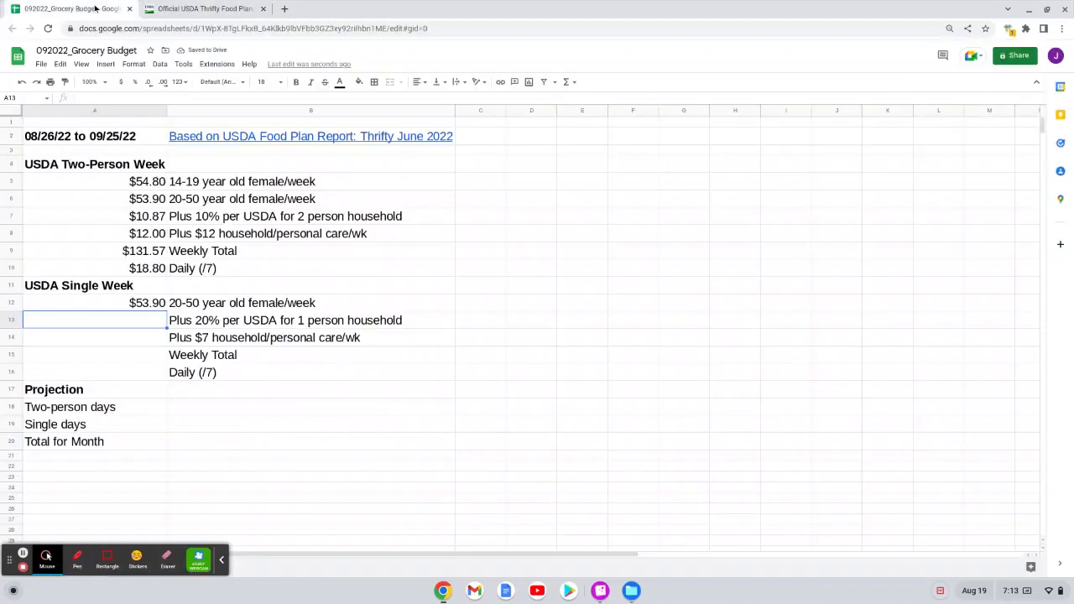
Step: Enter the one-person 20 percent add-on formula in A13 and $7.00 care in A14
type("=A12*.2")
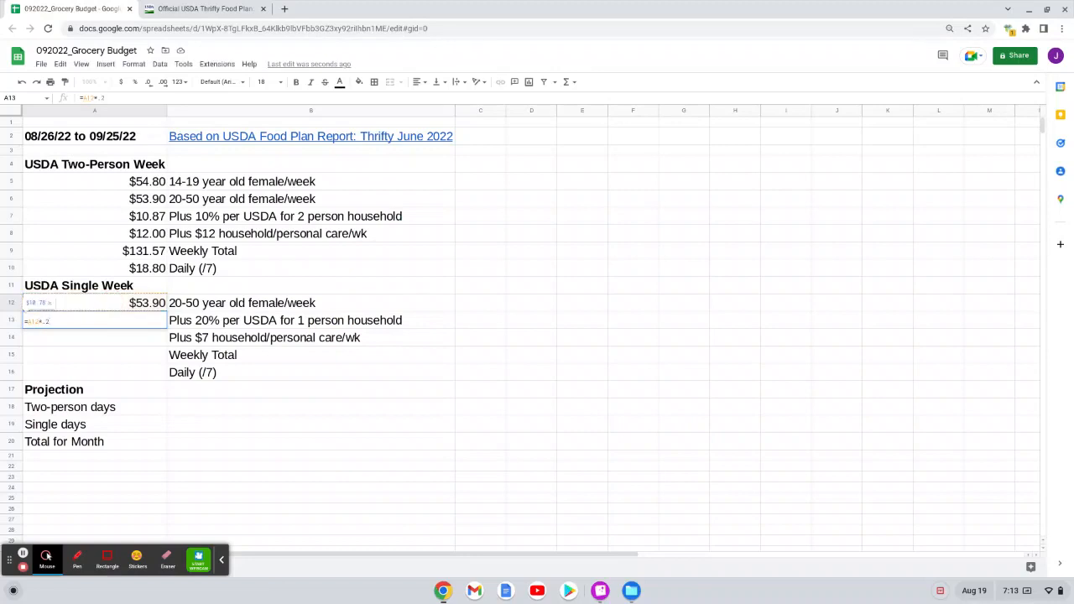
key("Enter")
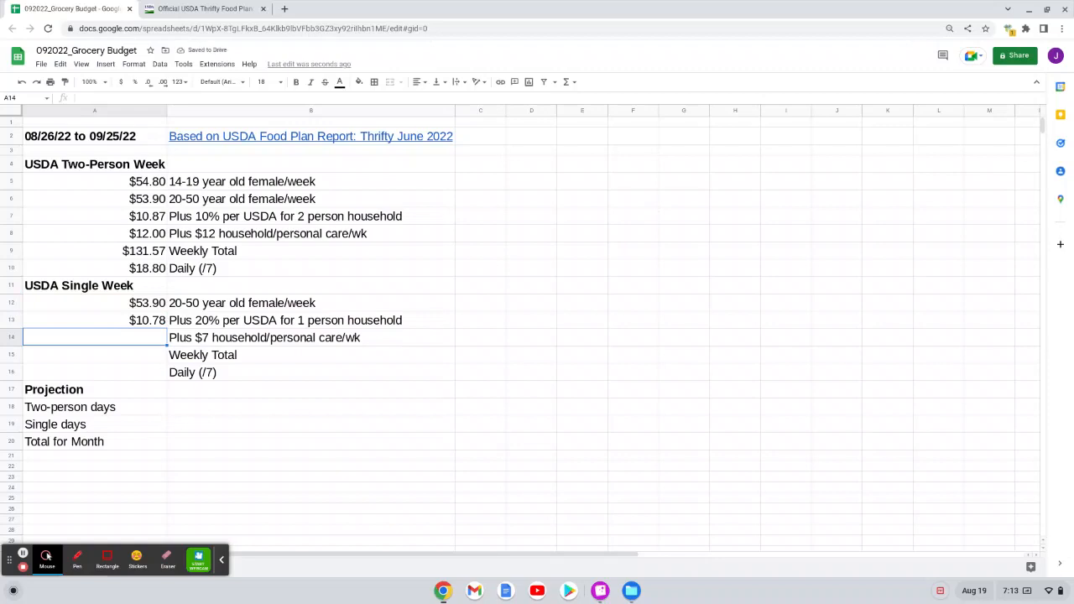
type("7")
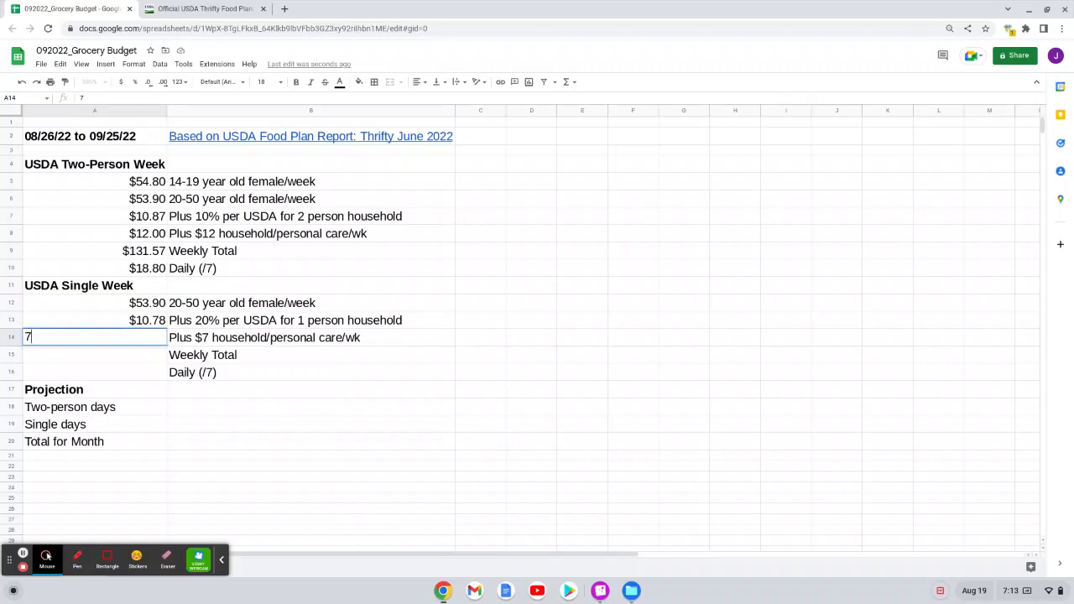
key("enter")
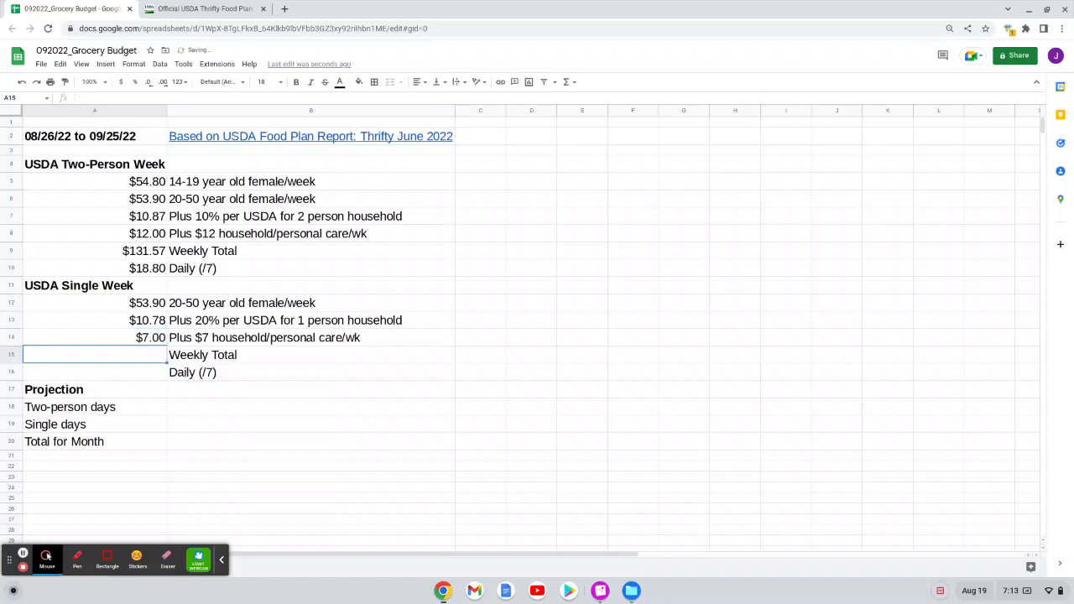
Step: Total the single week with =SUM(A12:A14) in A15 and start the =A15/7 daily rate in A16
type("=SUM(A12:A14)")
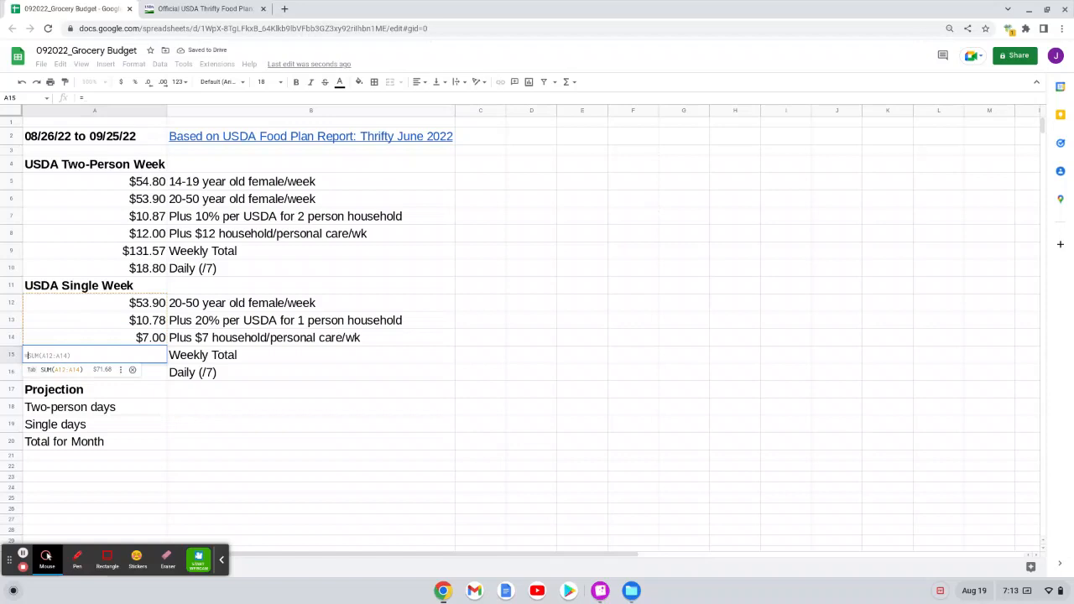
key("Enter")
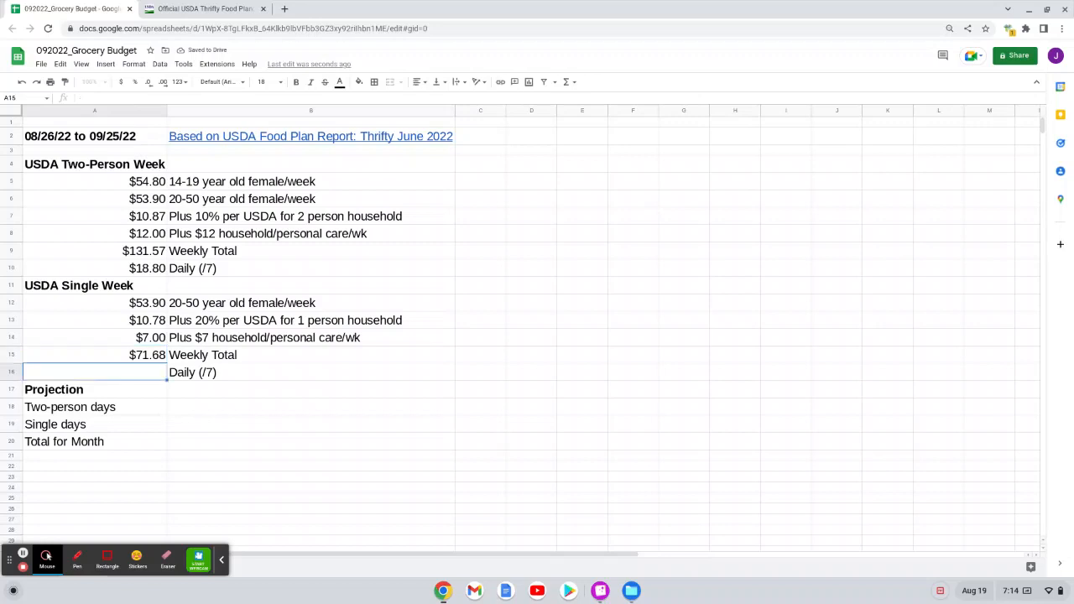
type("=")
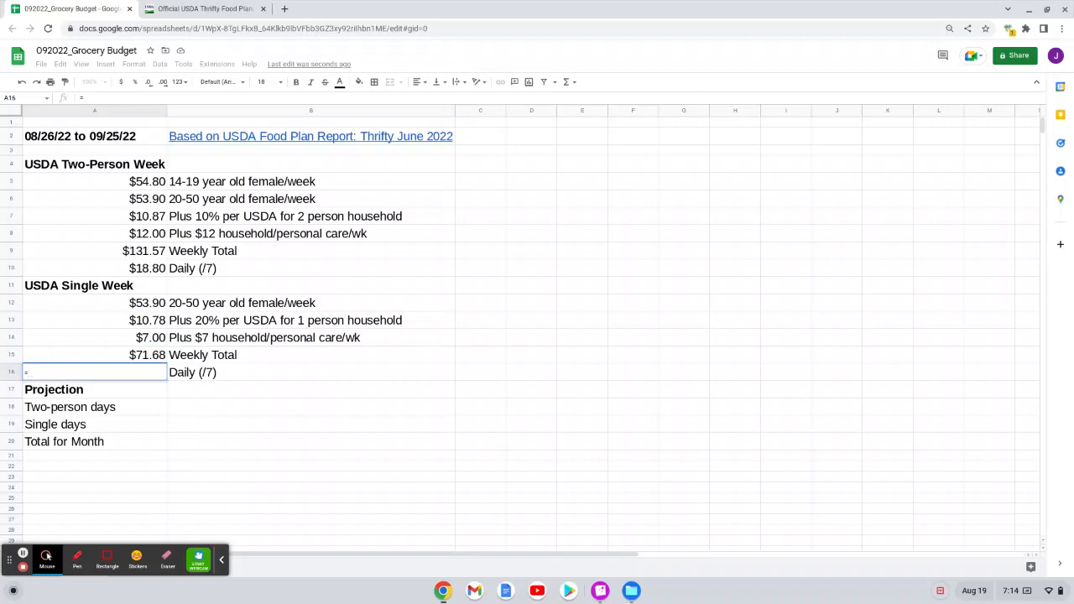
mouse_move(94, 356)
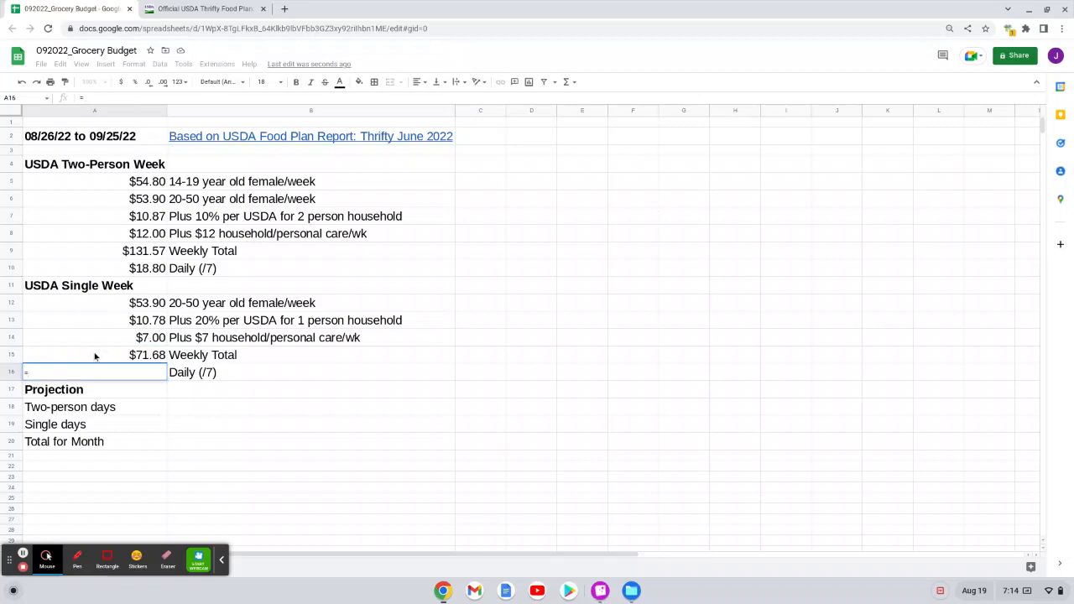
type("=")
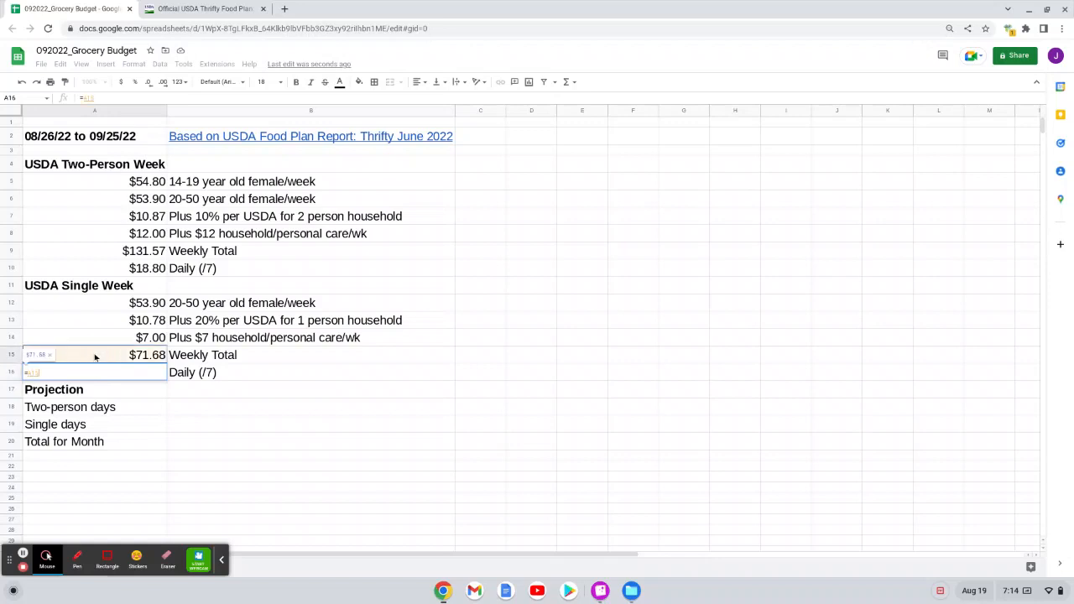
type("=A15/7")
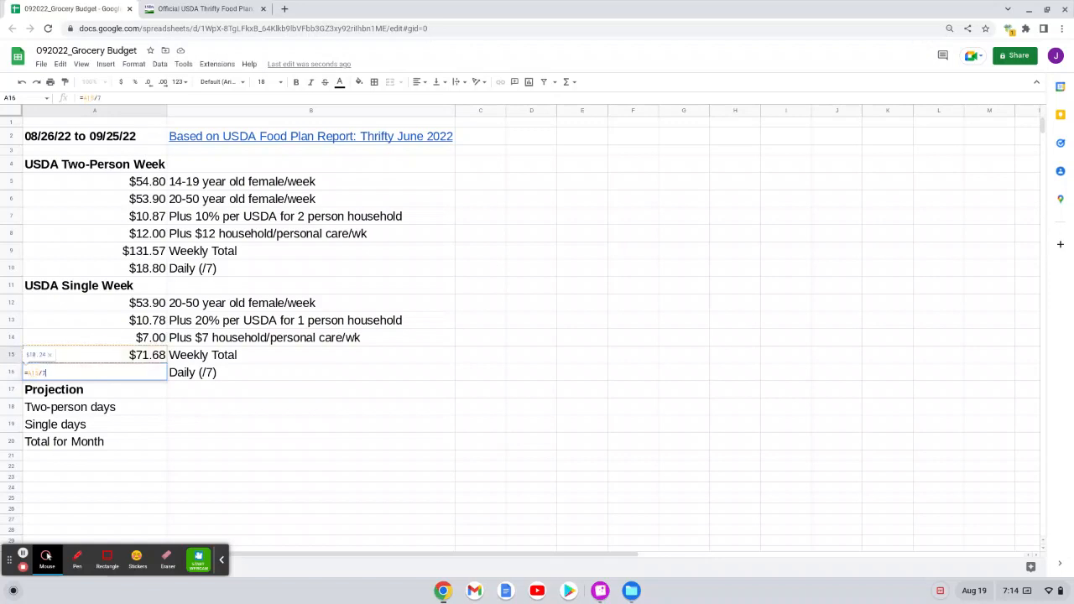
key("enter")
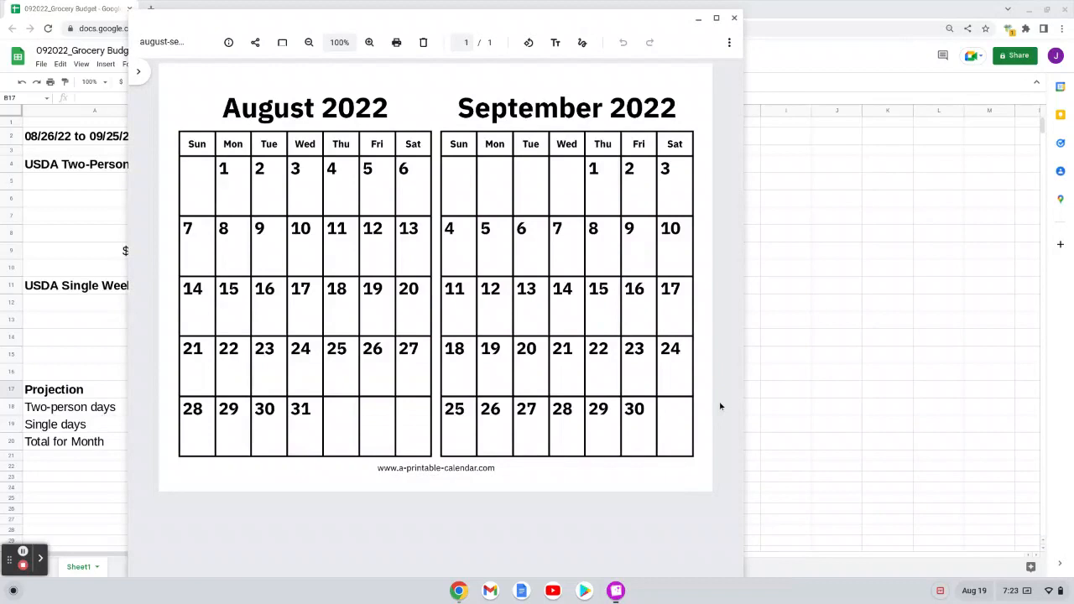
mouse_move(376, 366)
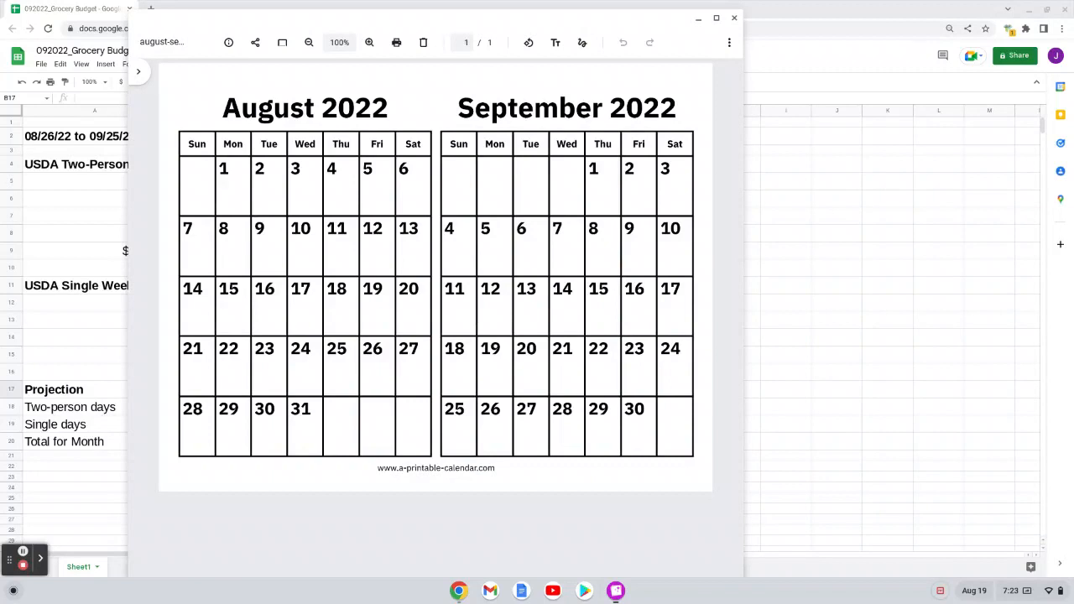
mouse_move(188, 445)
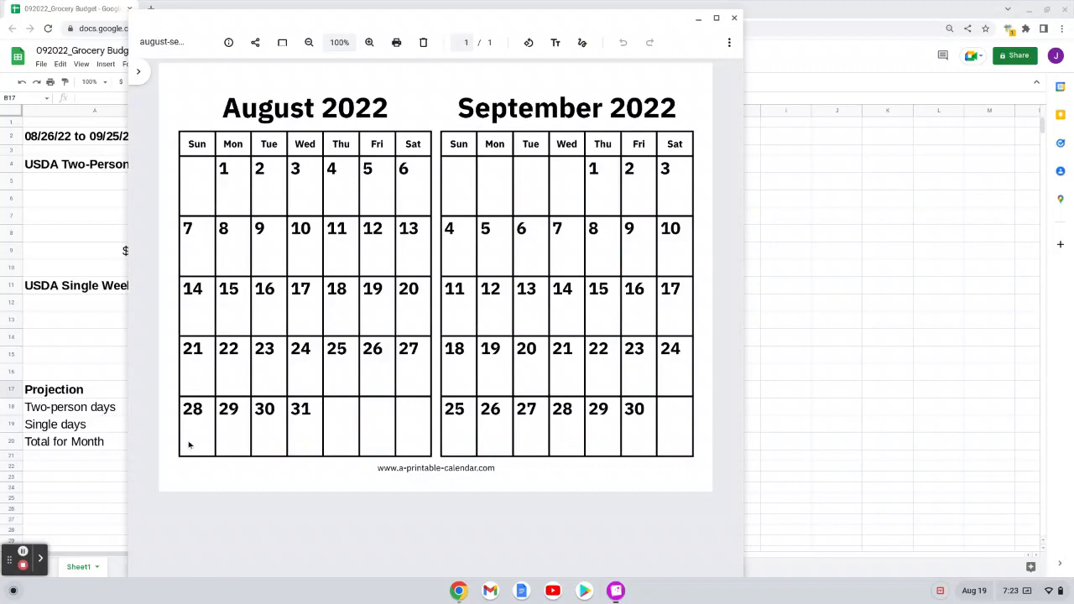
mouse_move(552, 194)
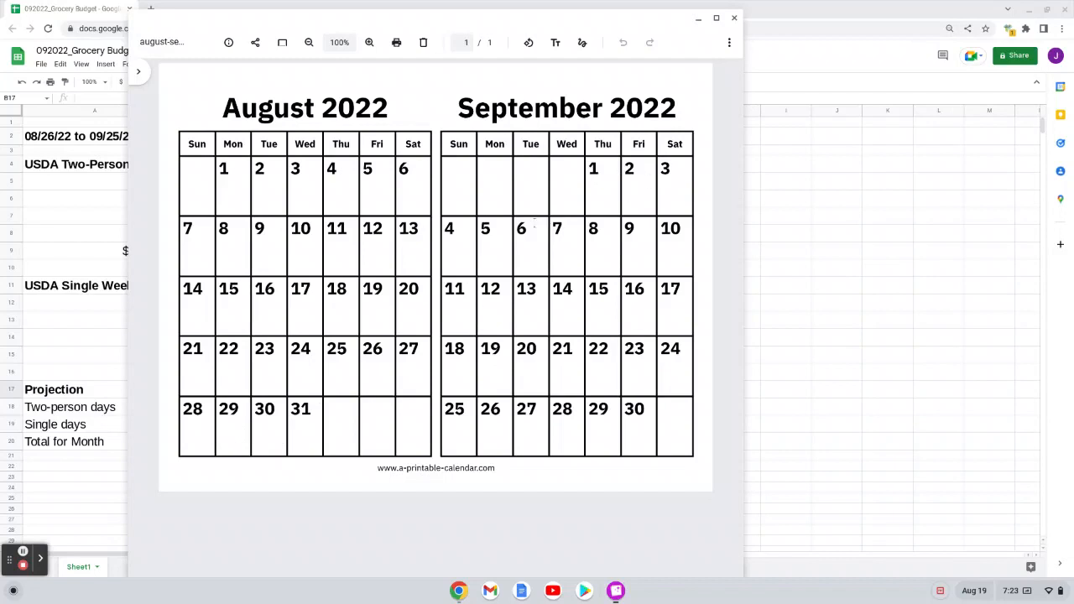
mouse_move(537, 248)
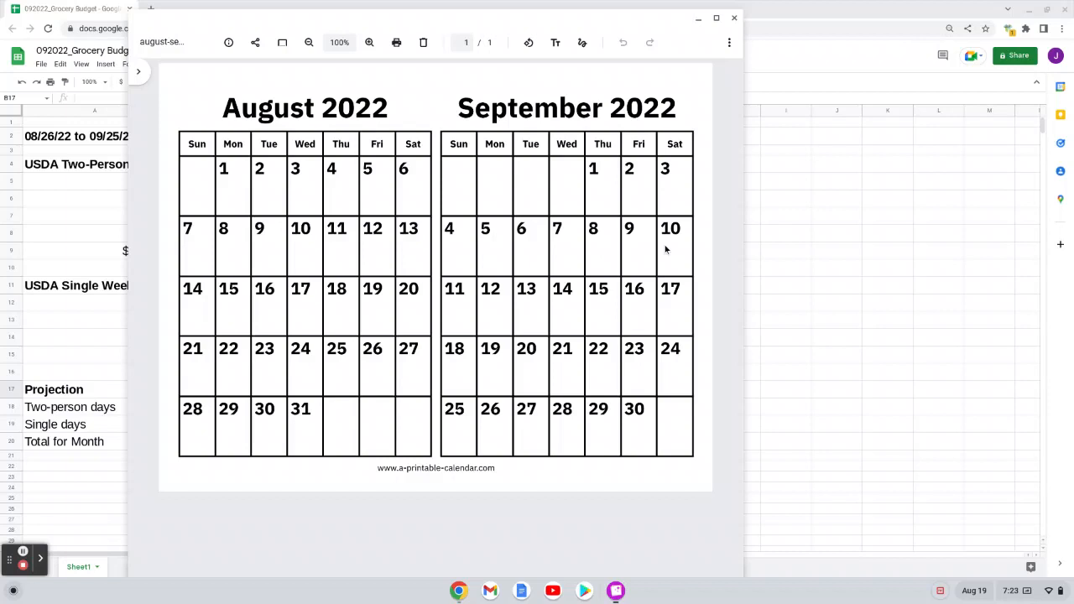
mouse_move(464, 305)
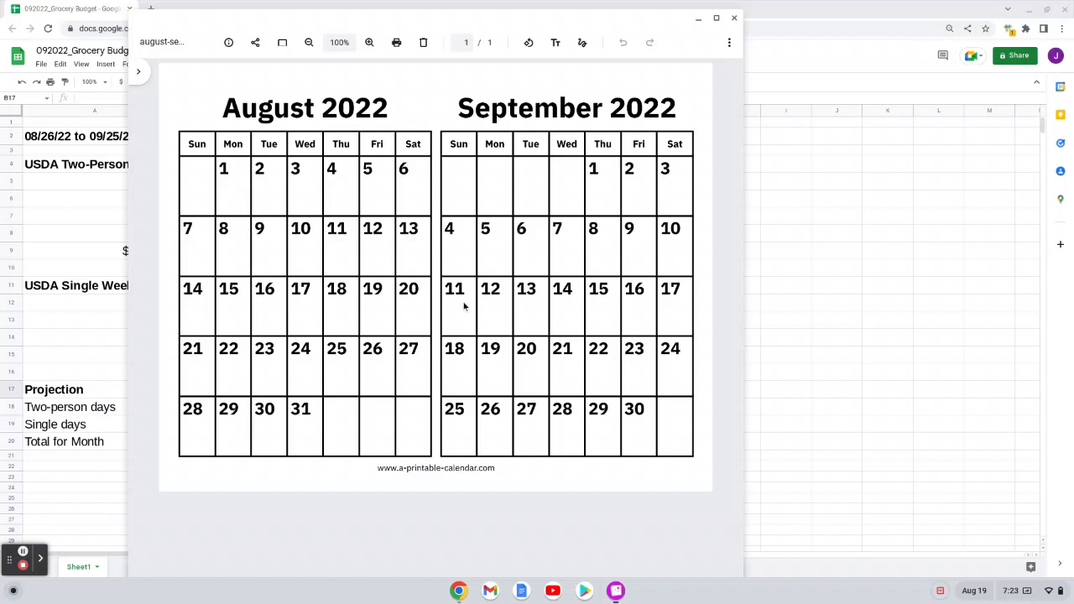
mouse_move(614, 313)
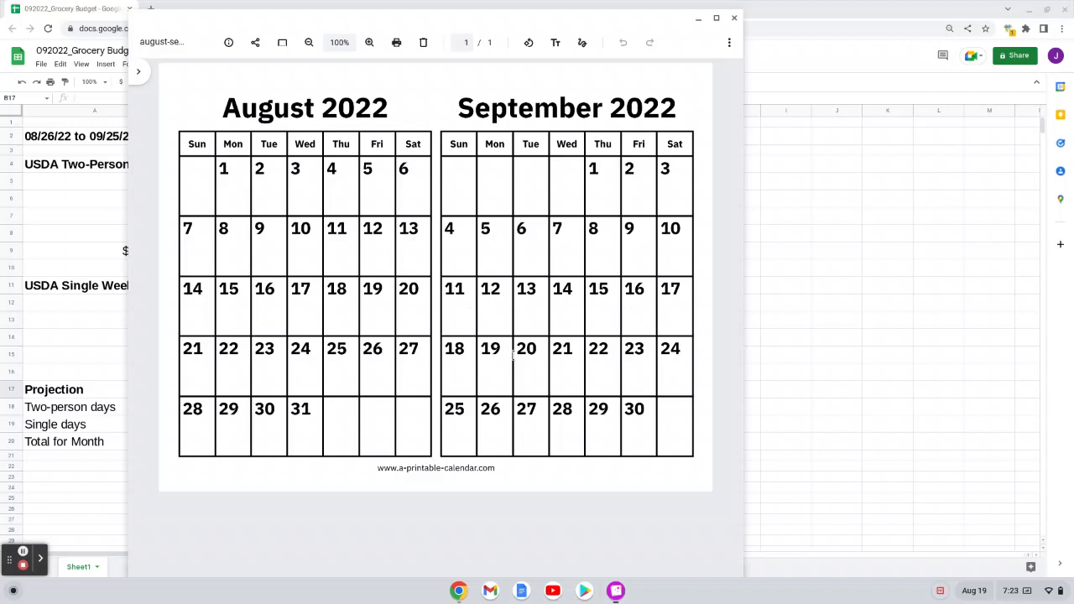
mouse_move(539, 366)
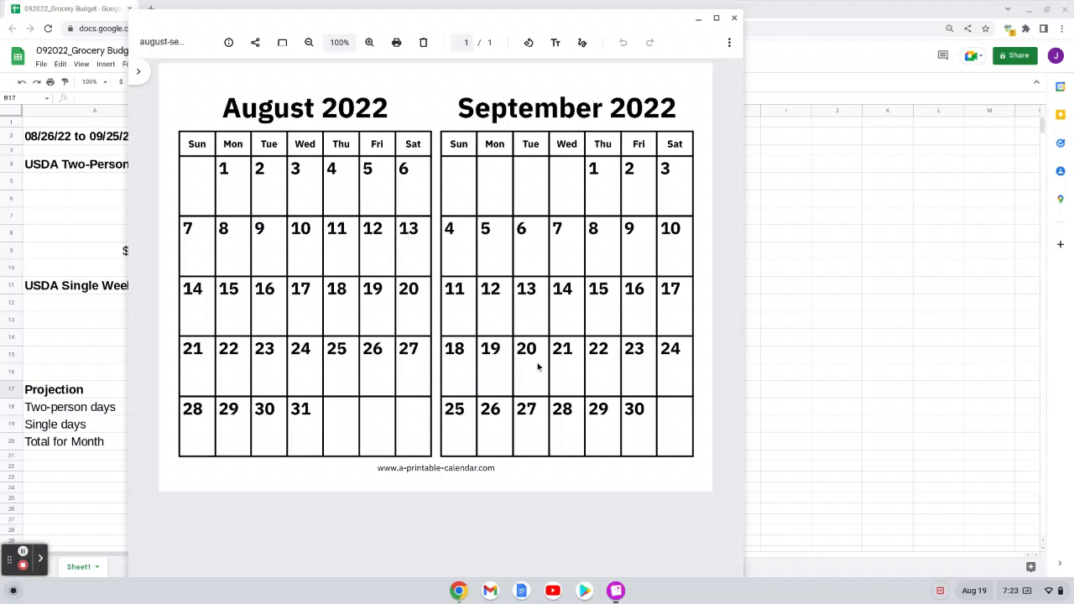
mouse_move(672, 366)
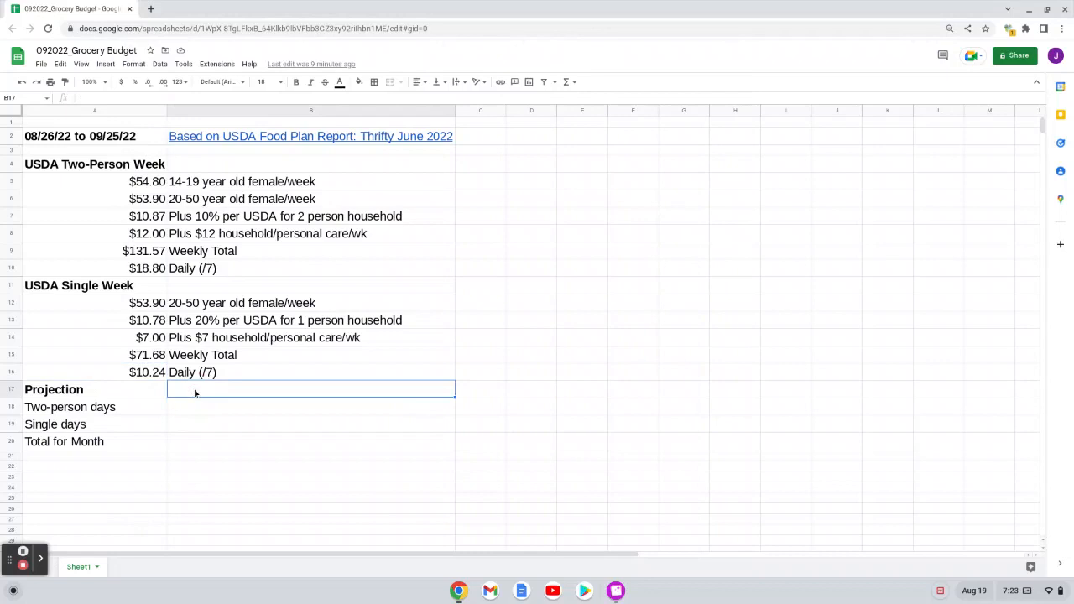
Step: Enter the 31-day count in B17 and move to the two-person days cell
type("32")
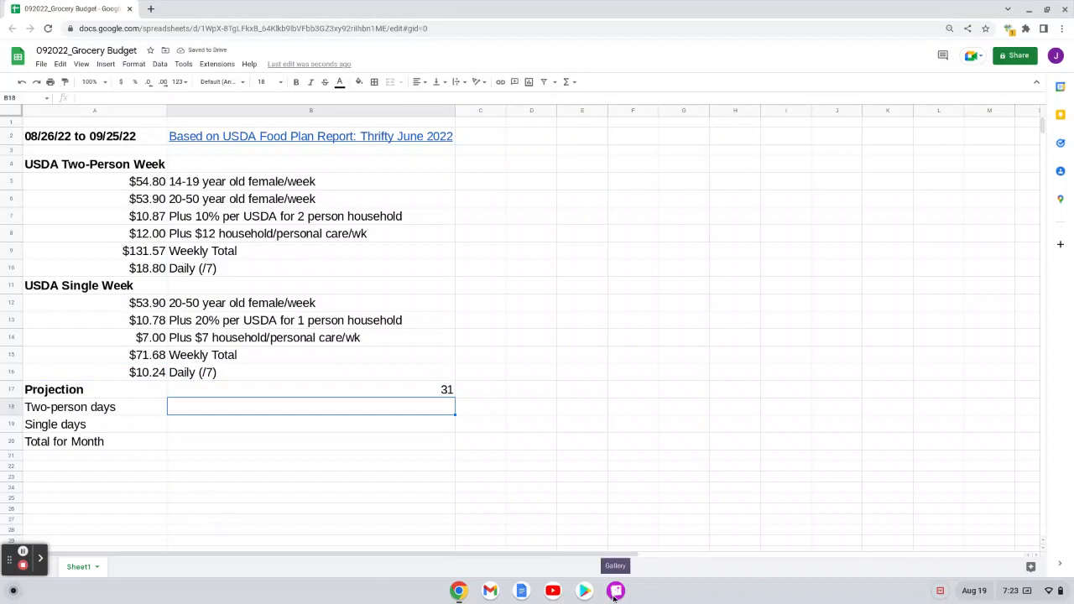
left_click(615, 590)
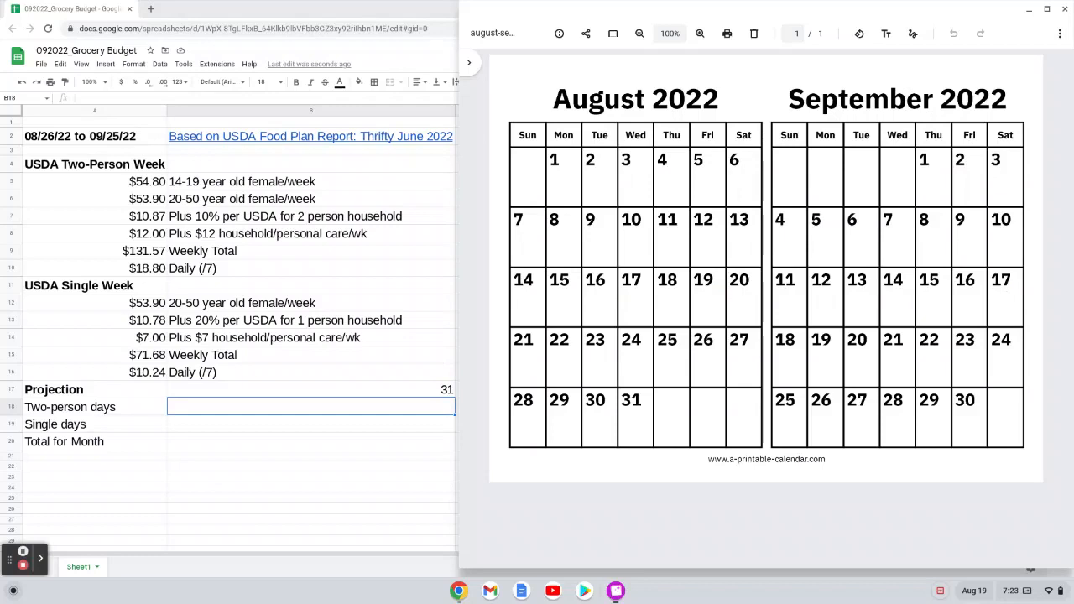
mouse_move(681, 359)
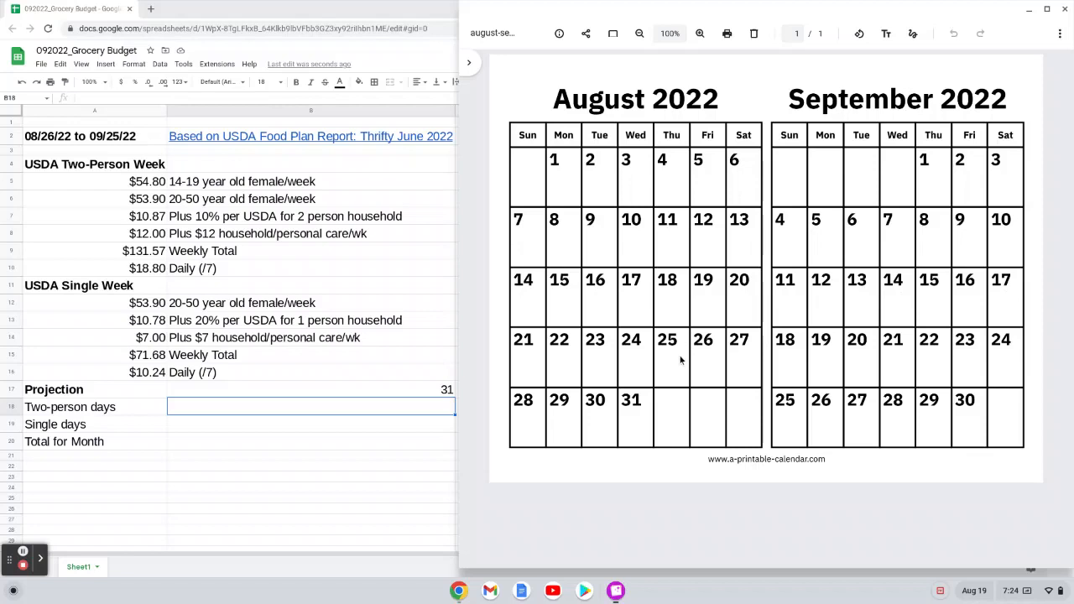
mouse_move(705, 359)
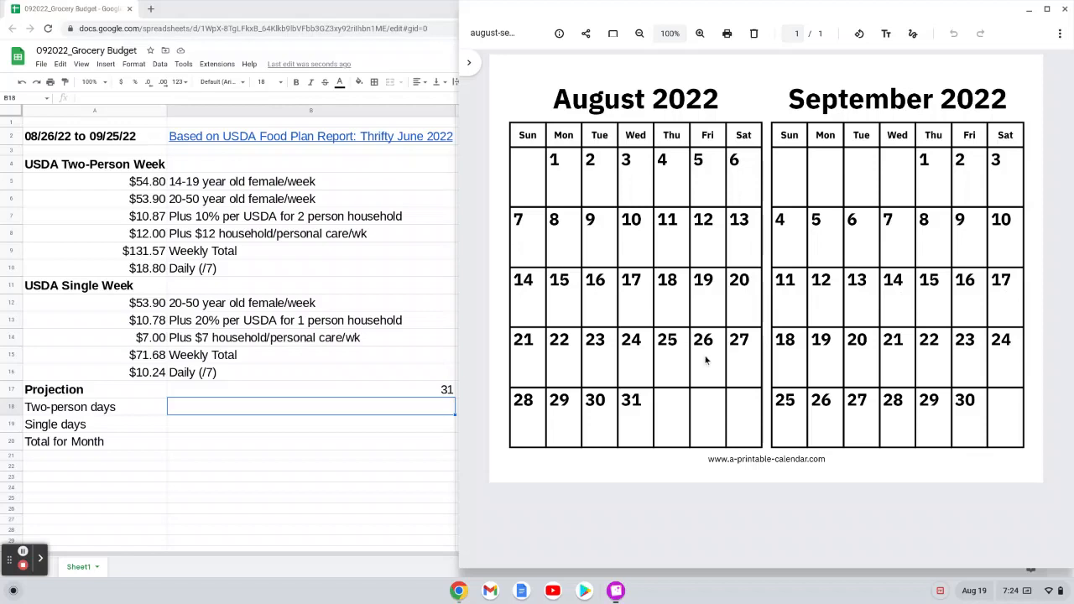
mouse_move(564, 416)
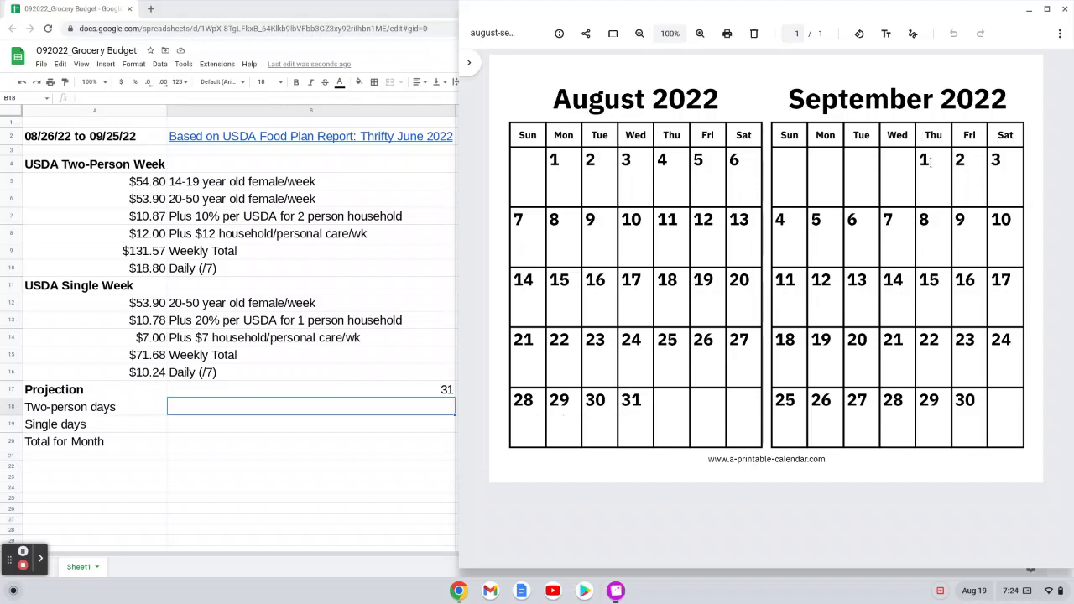
mouse_move(823, 235)
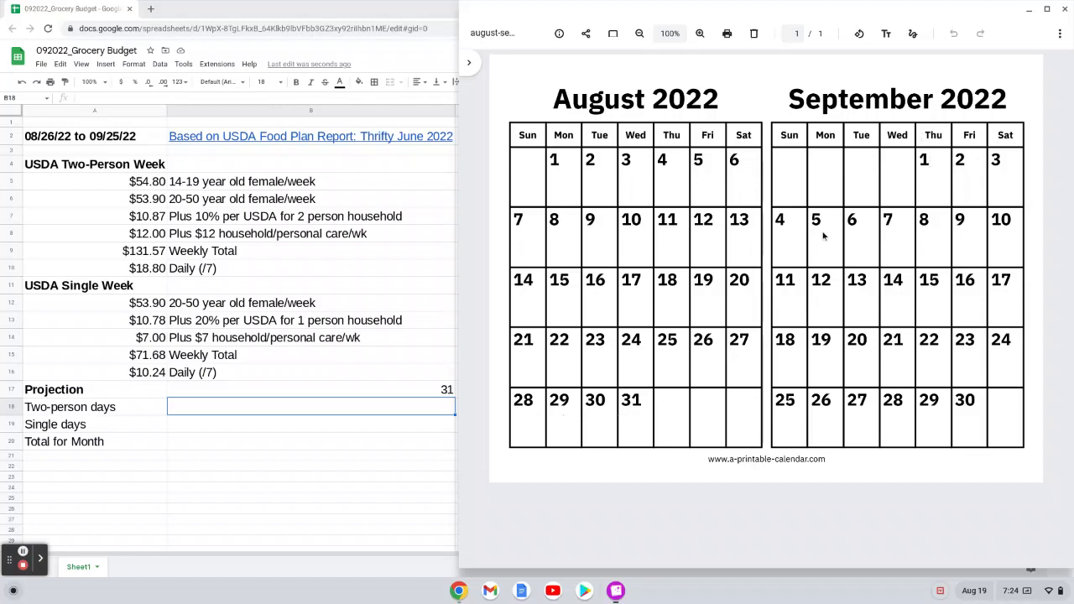
mouse_move(949, 235)
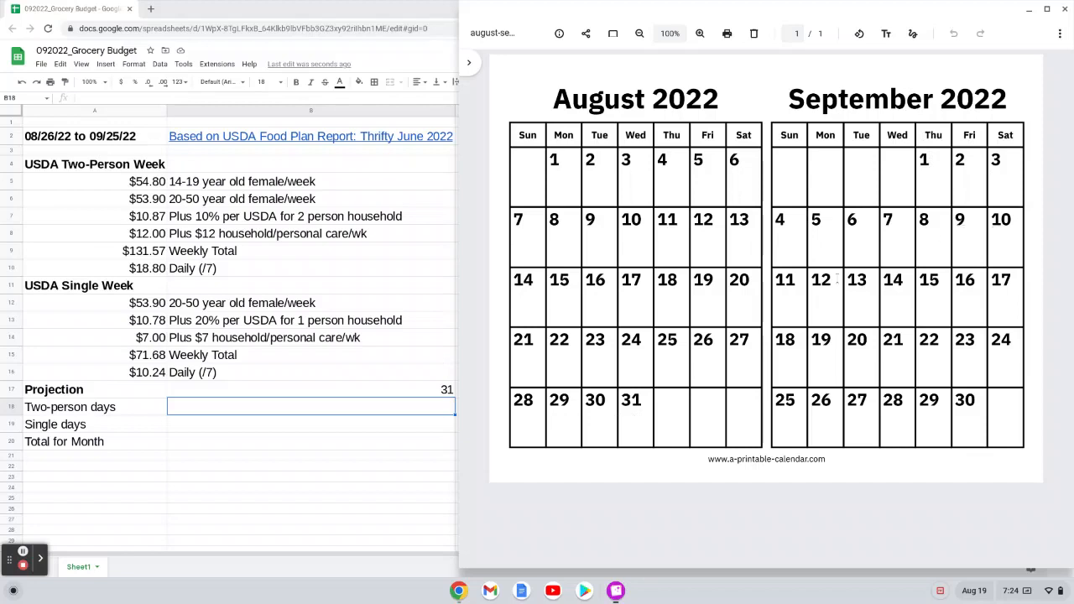
mouse_move(881, 299)
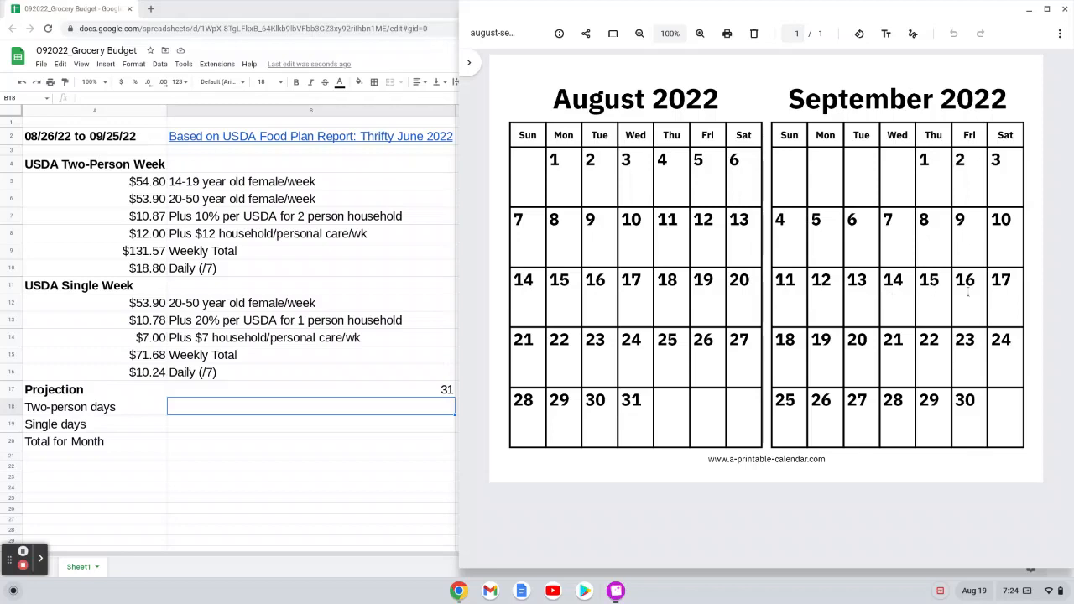
mouse_move(405, 413)
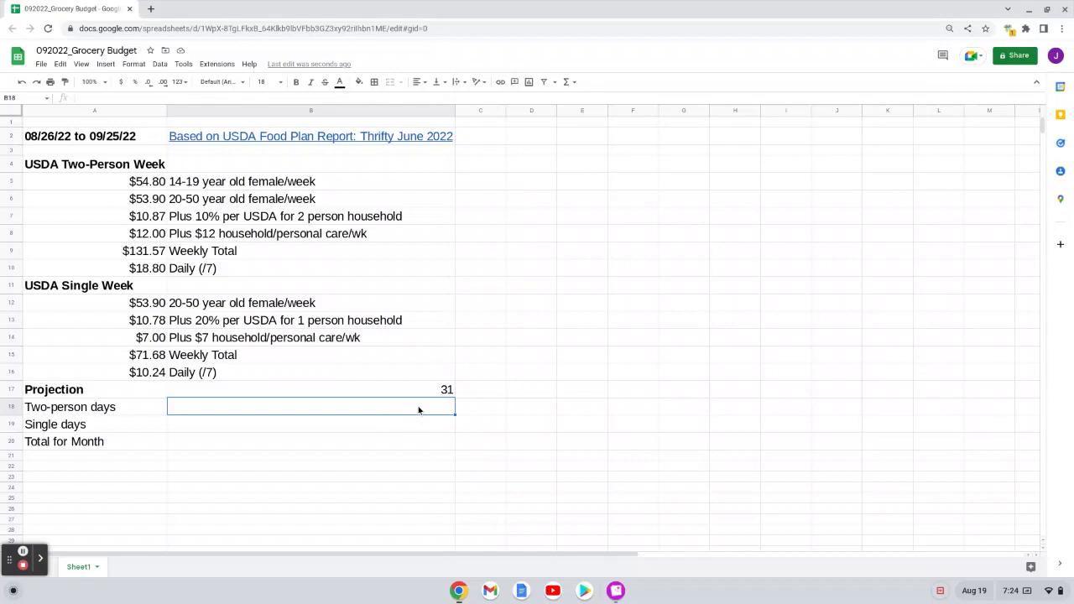
Step: Enter 11 two-person days in B18 and 11 single days in B19, formatted as plain numbers
type("=11")
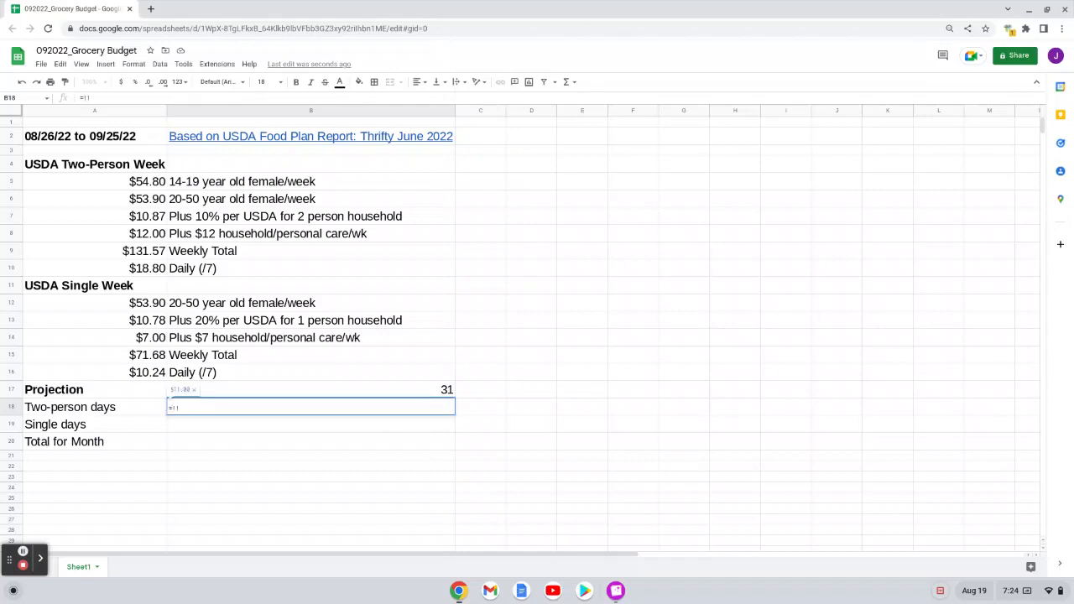
key("enter")
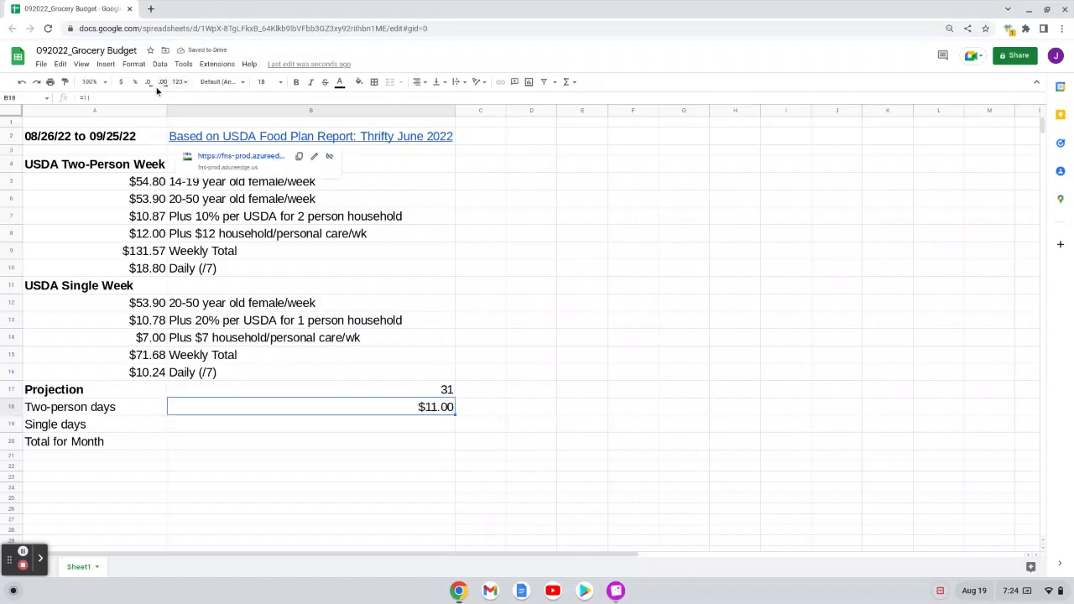
left_click(178, 81)
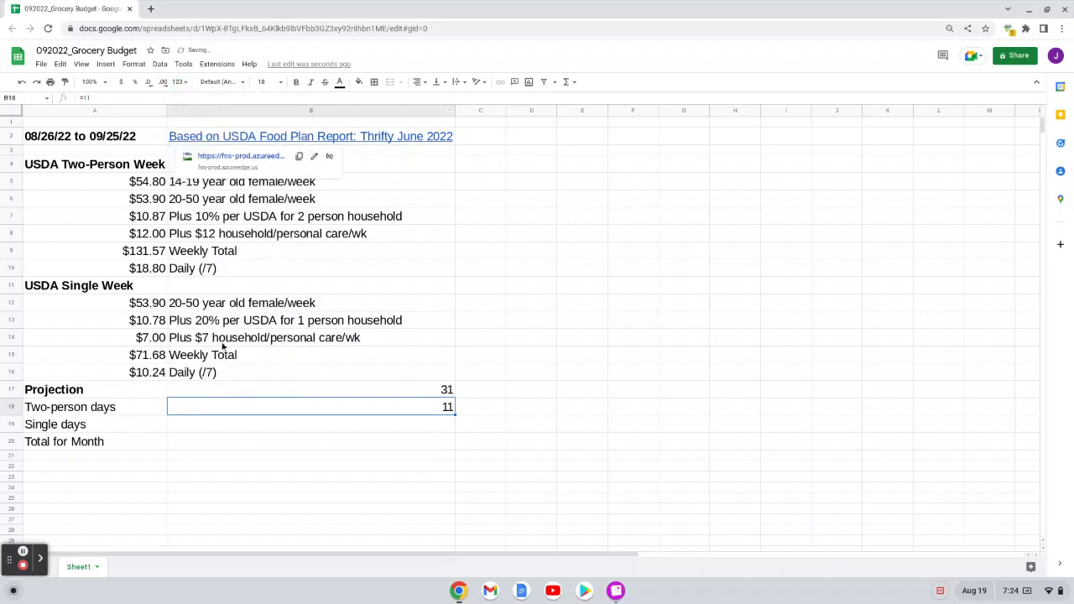
type("1")
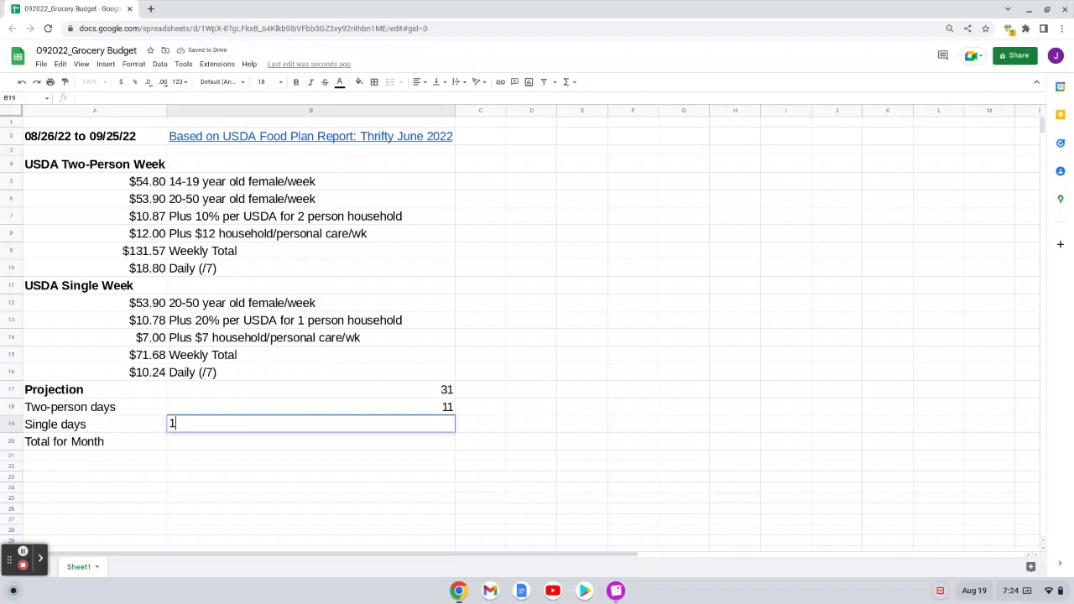
key("Enter")
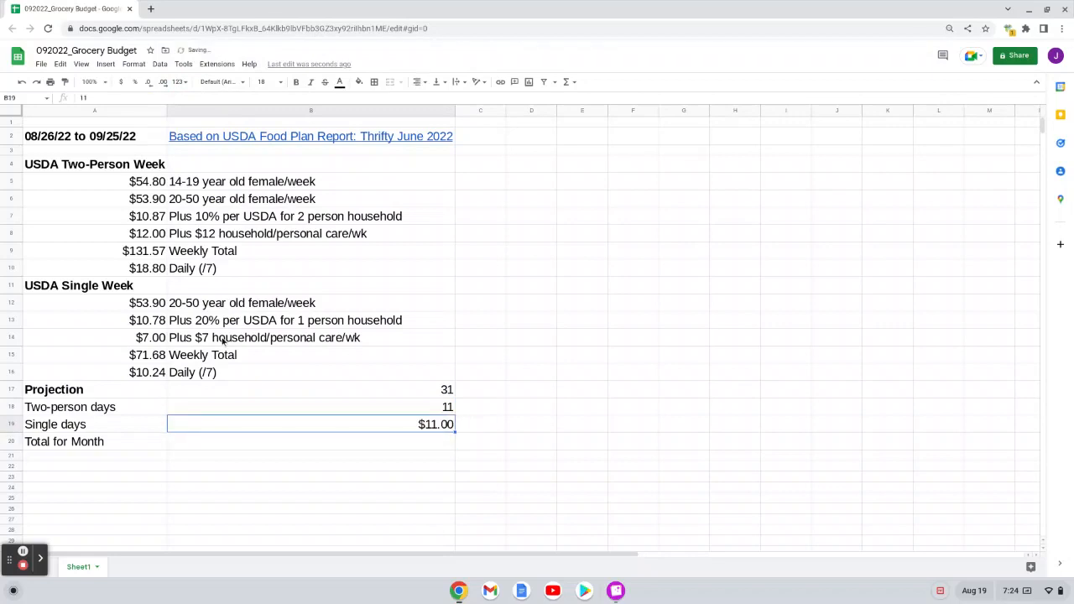
left_click(178, 81)
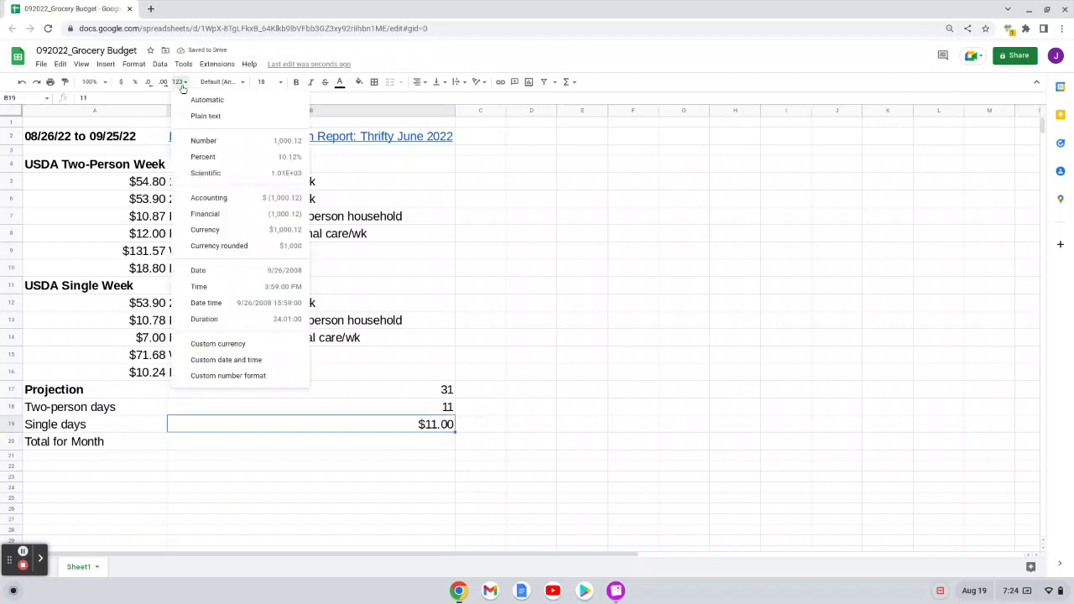
left_click(209, 99)
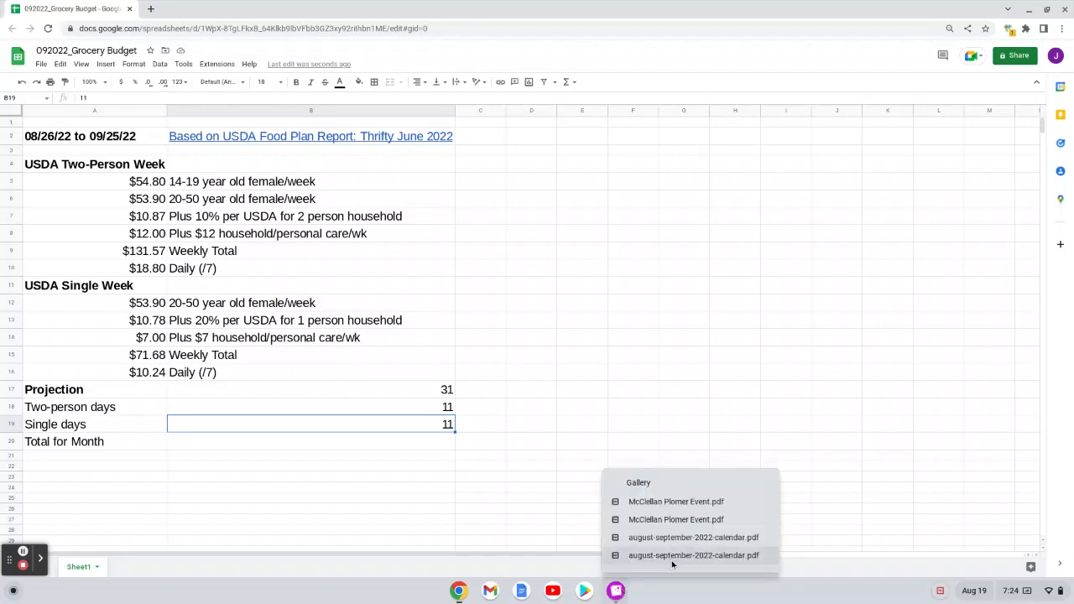
left_click(693, 554)
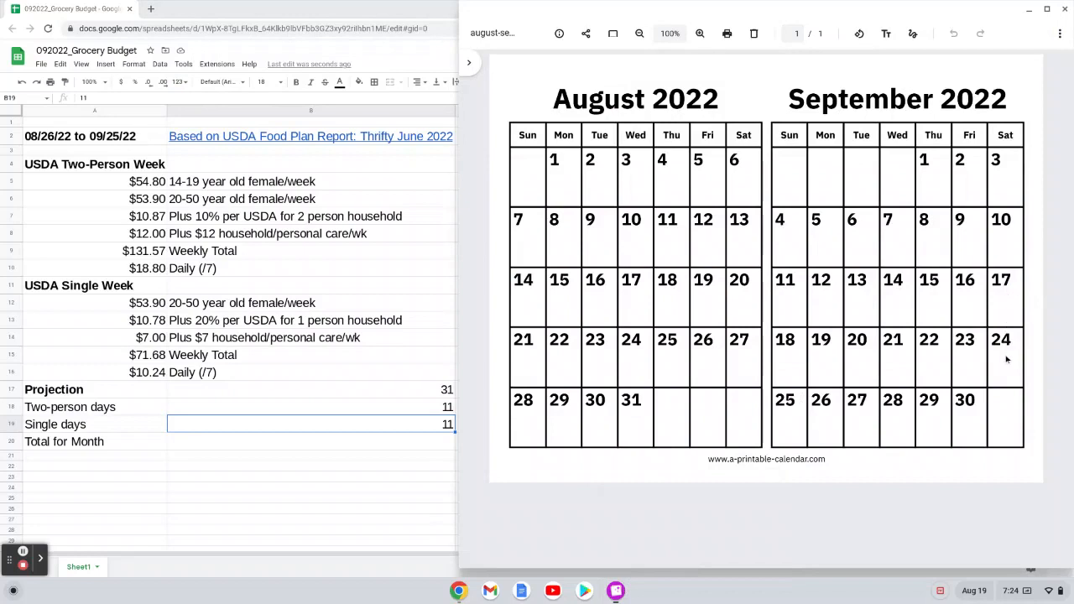
mouse_move(999, 308)
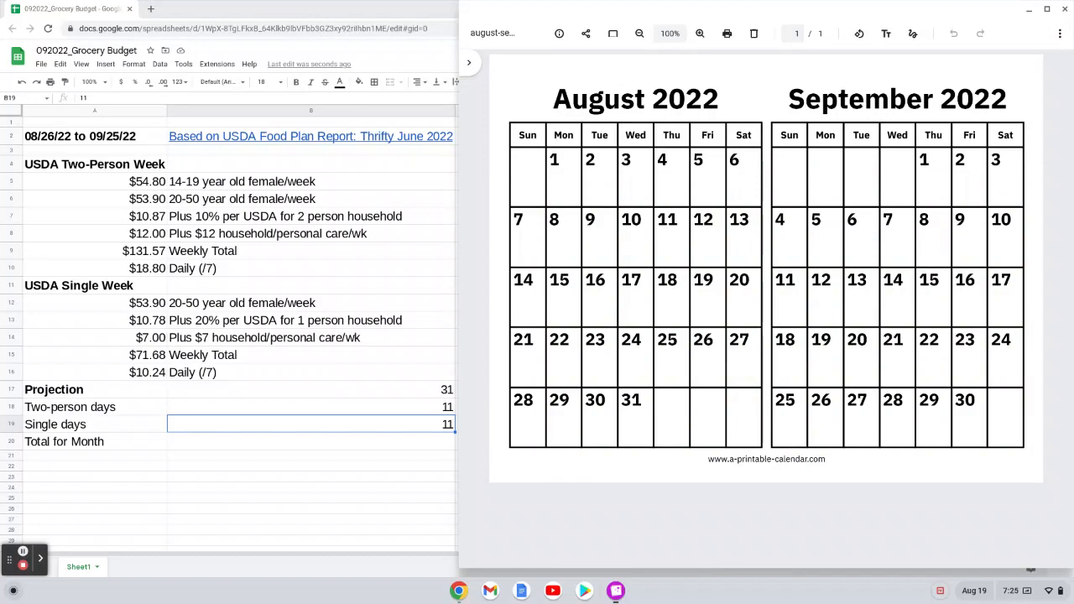
mouse_move(854, 363)
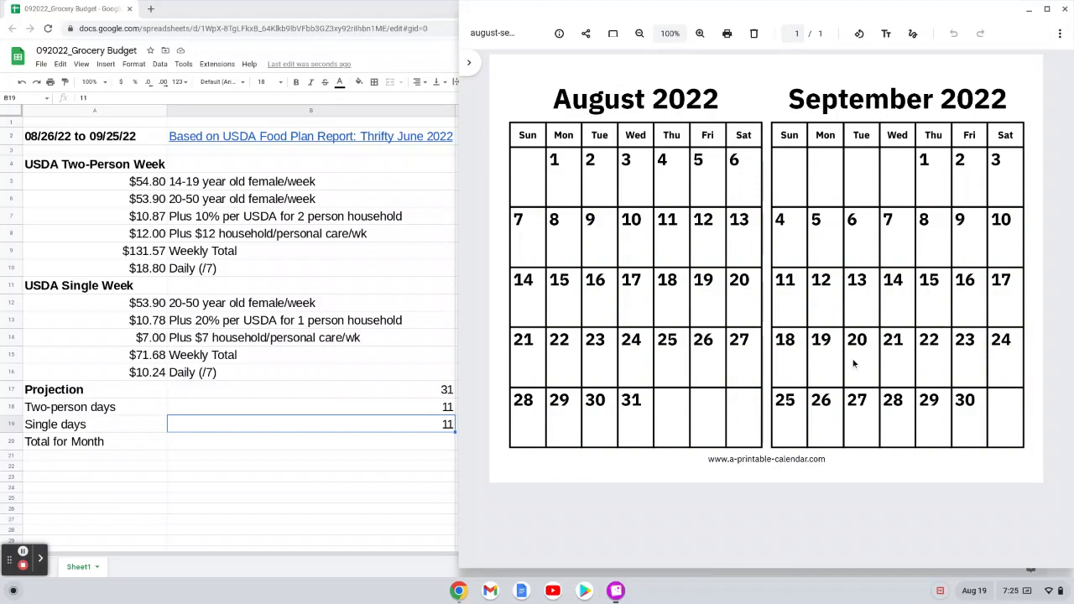
mouse_move(963, 368)
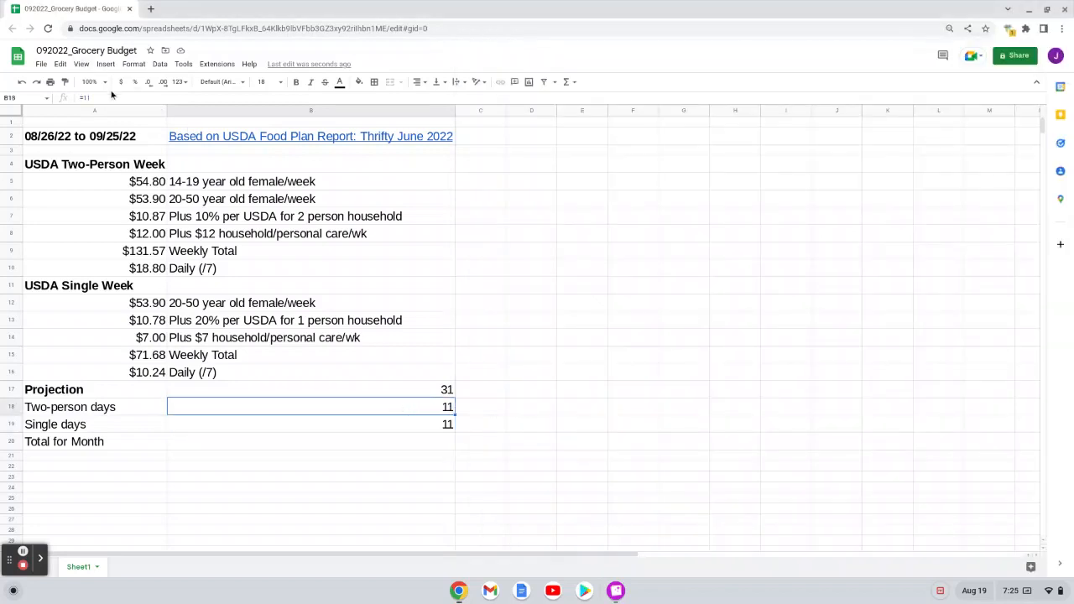
Step: Set B18 to =11+8 for 19 two-person days and B19 to 12 single days
type("=11+")
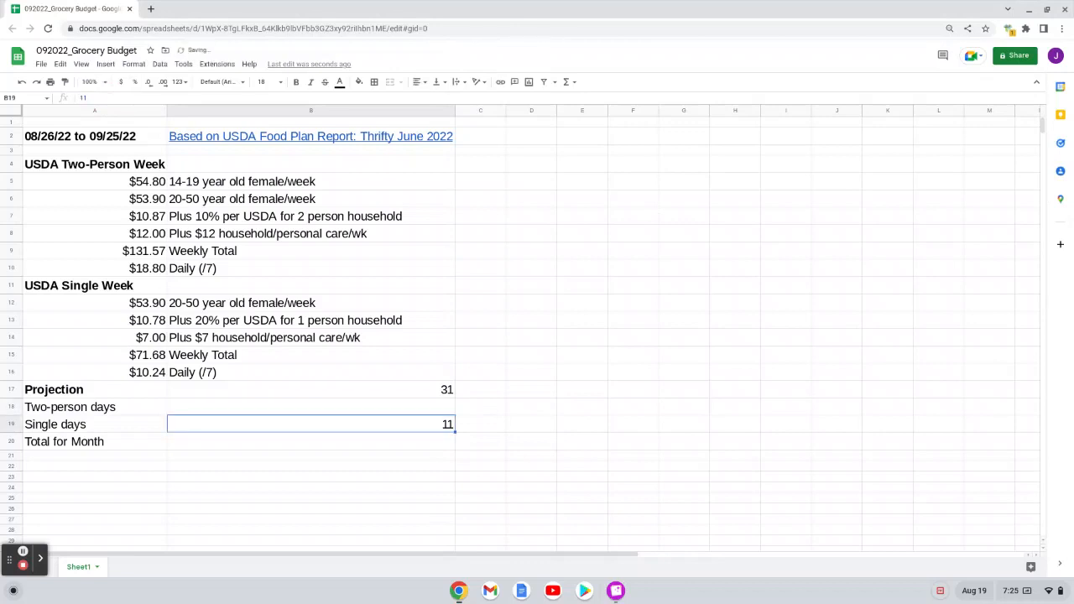
type("19")
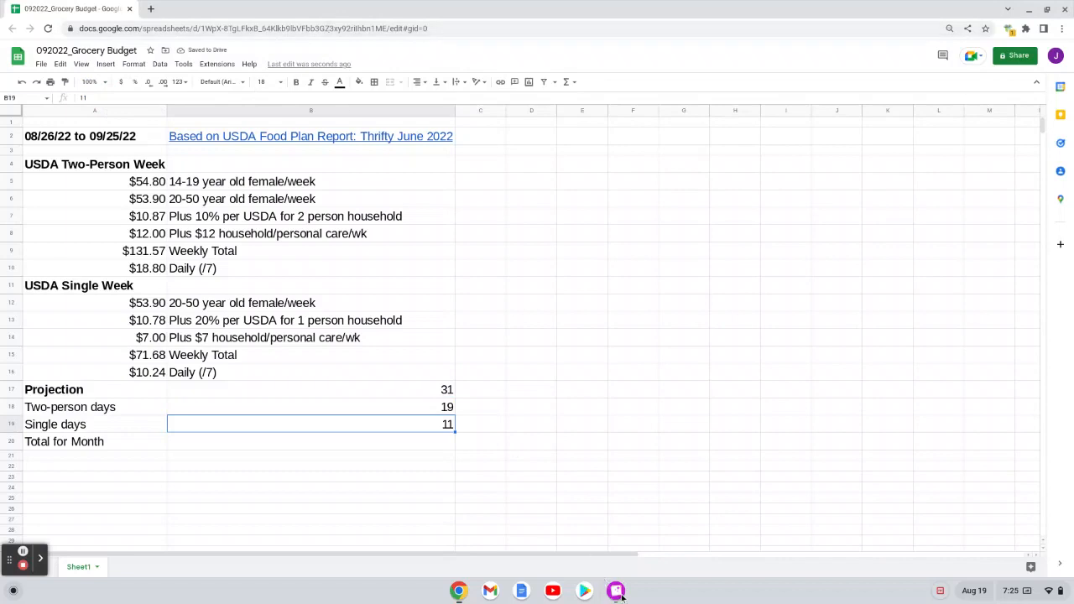
left_click(616, 591)
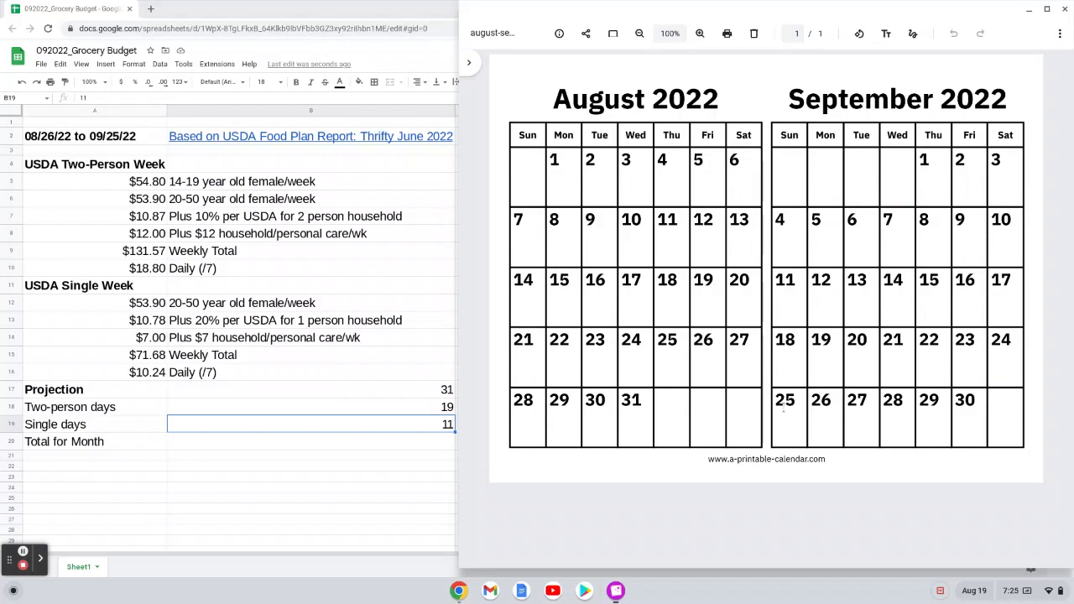
mouse_move(663, 405)
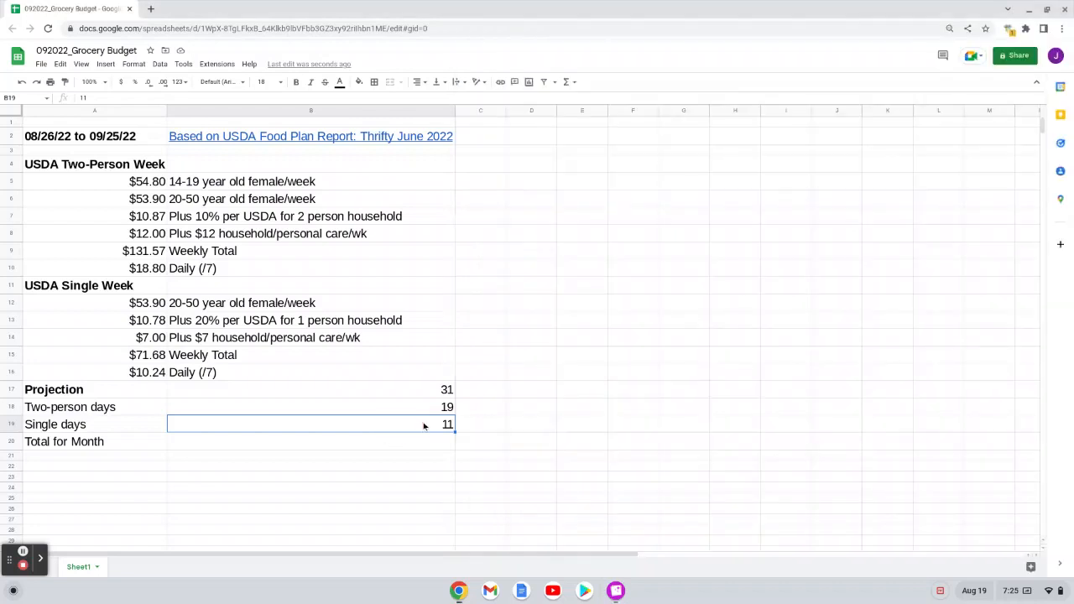
type("12")
left_click(482, 424)
type("=B17-")
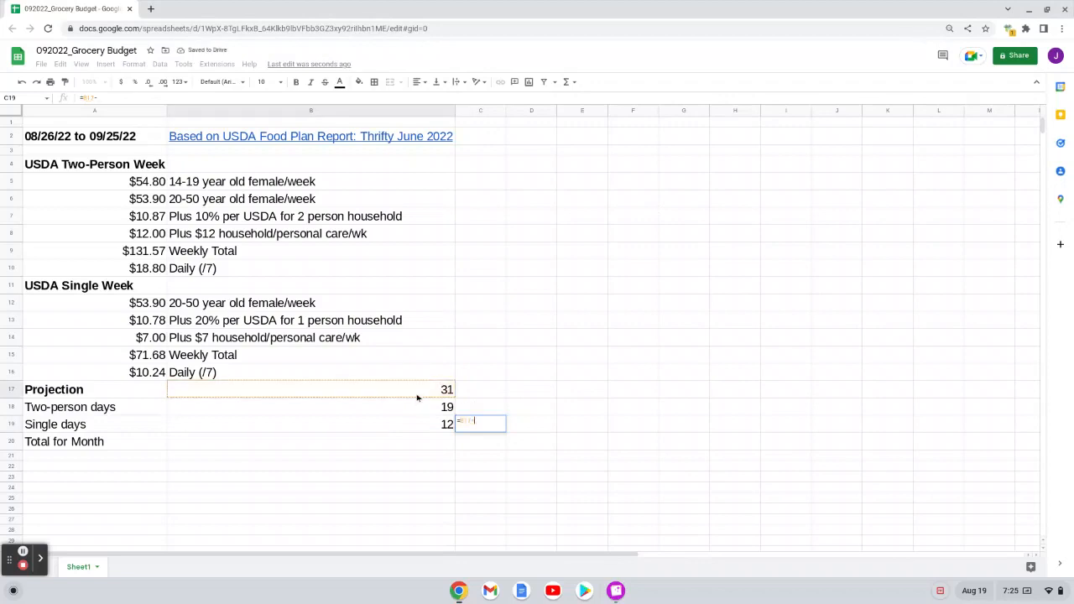
Step: Compute the two-person cost in C18 as =B18*B9 giving $357.12
left_click(310, 407)
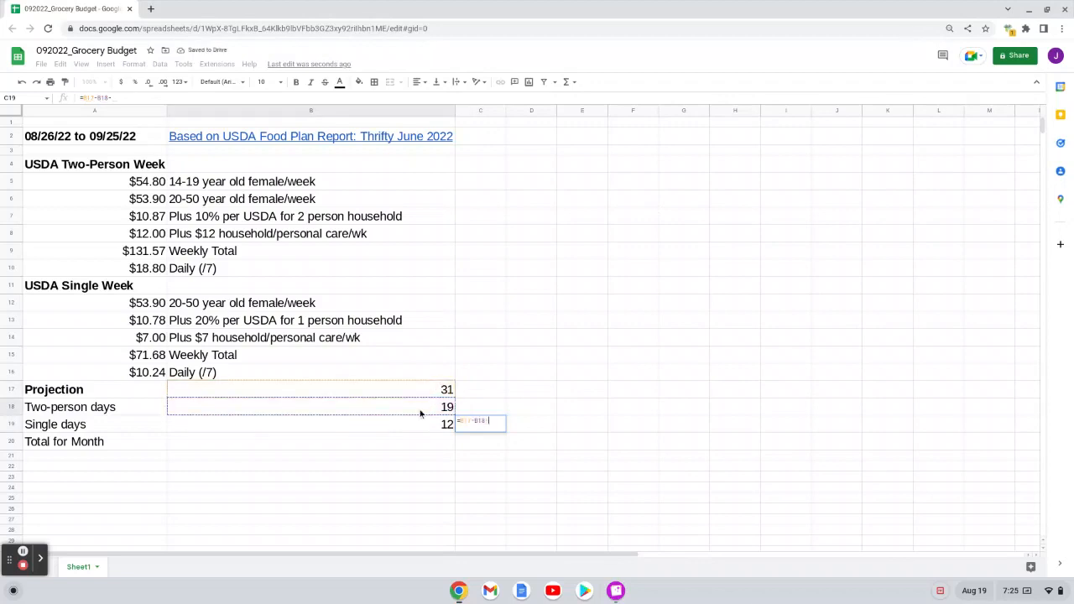
key("enter")
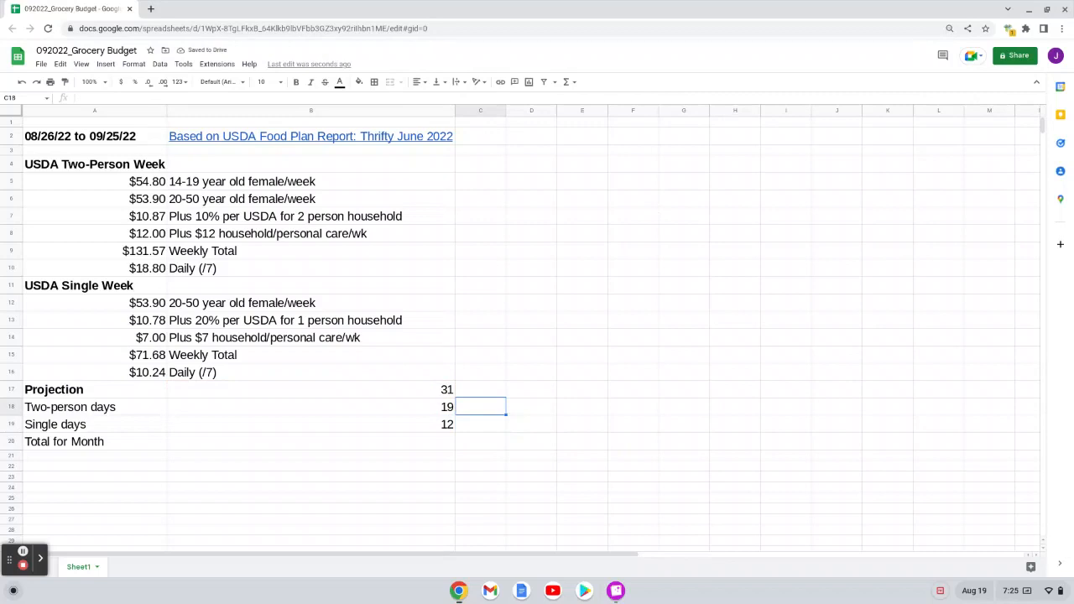
type("=")
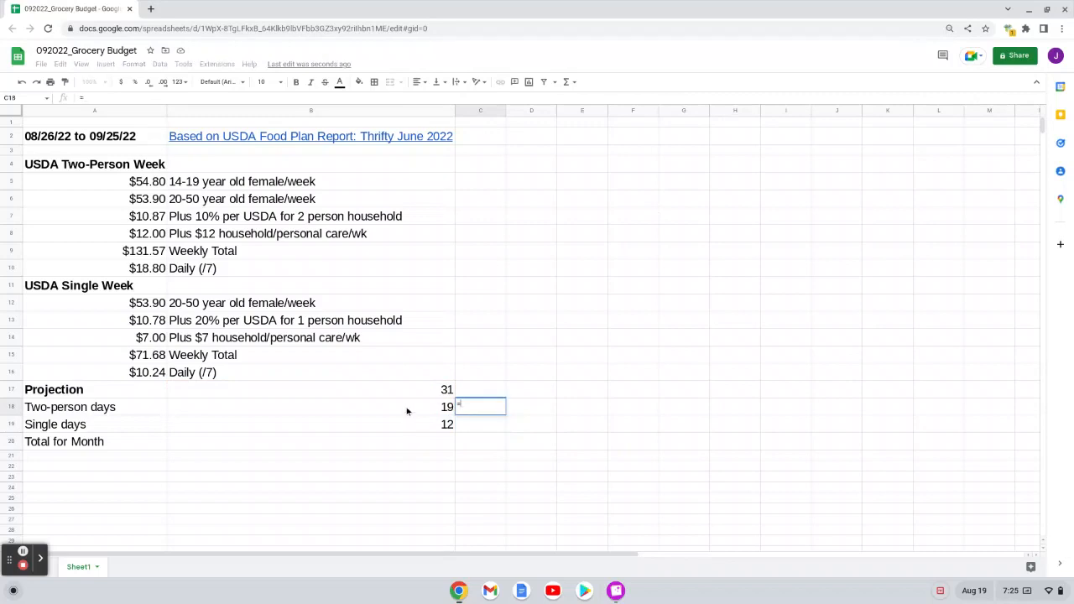
left_click(310, 407)
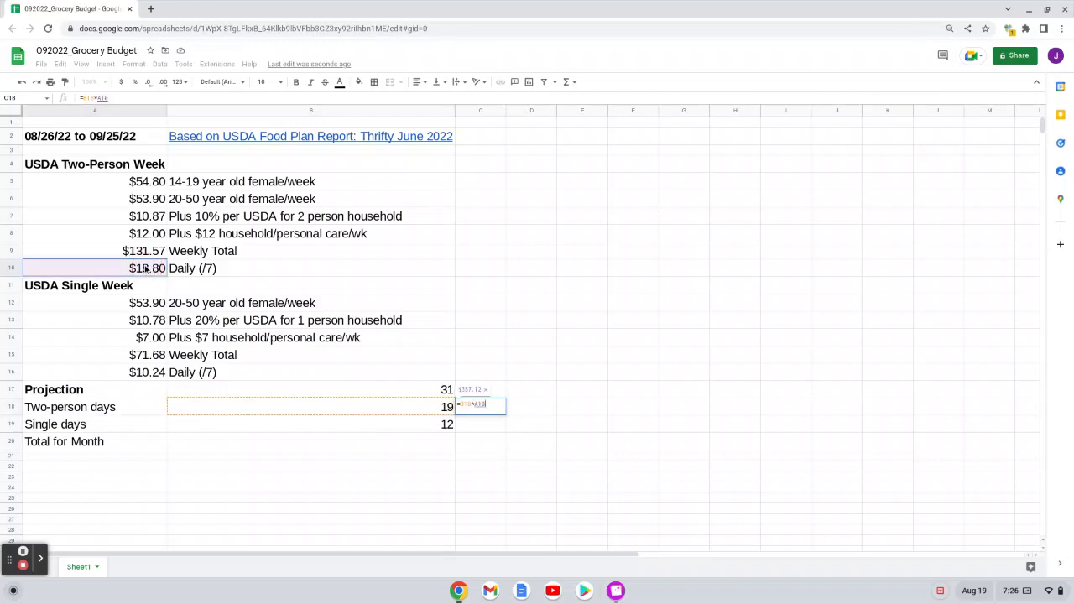
key("enter")
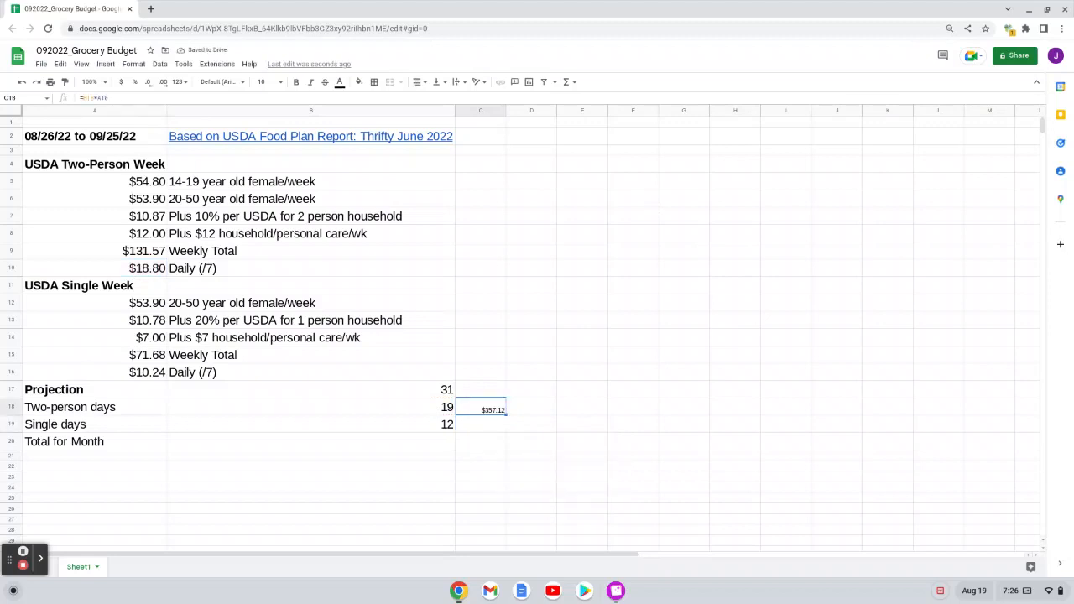
Step: Compute the single cost in C19 as =B19*B15 giving $122.88
type("=")
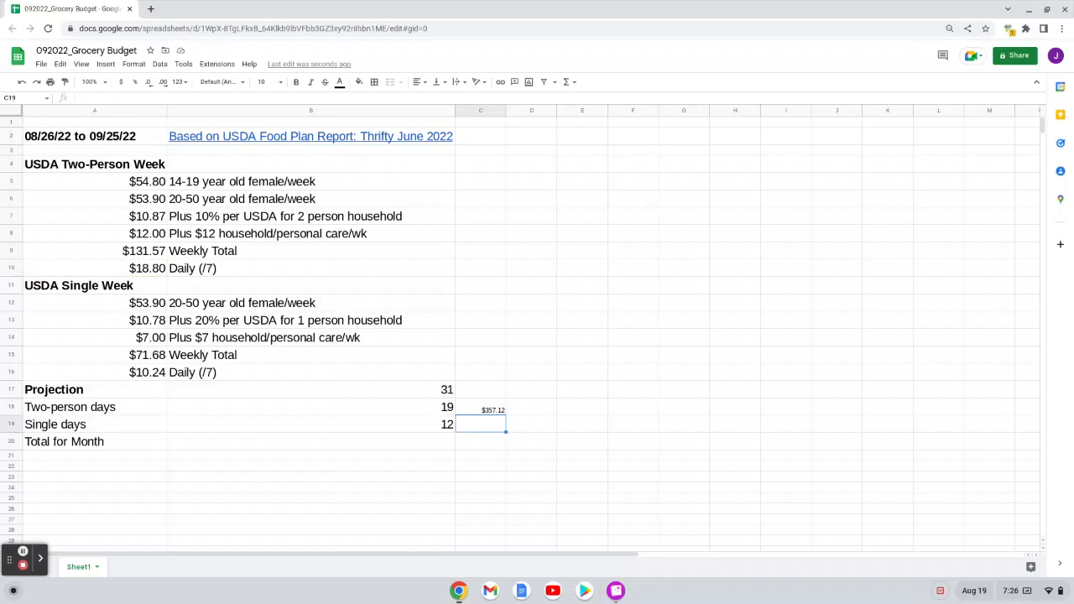
type("=")
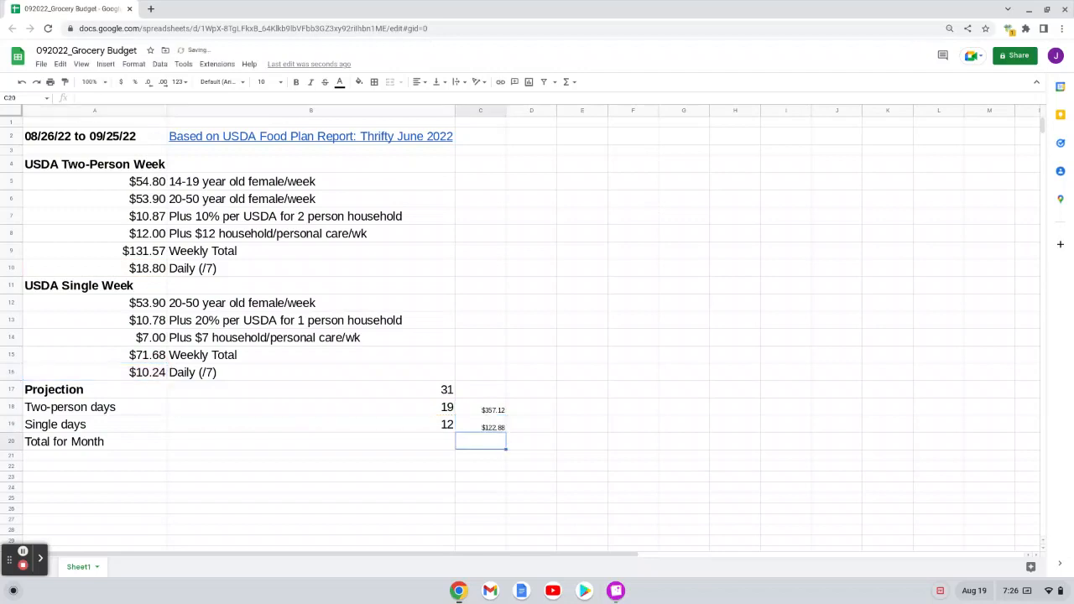
type("=")
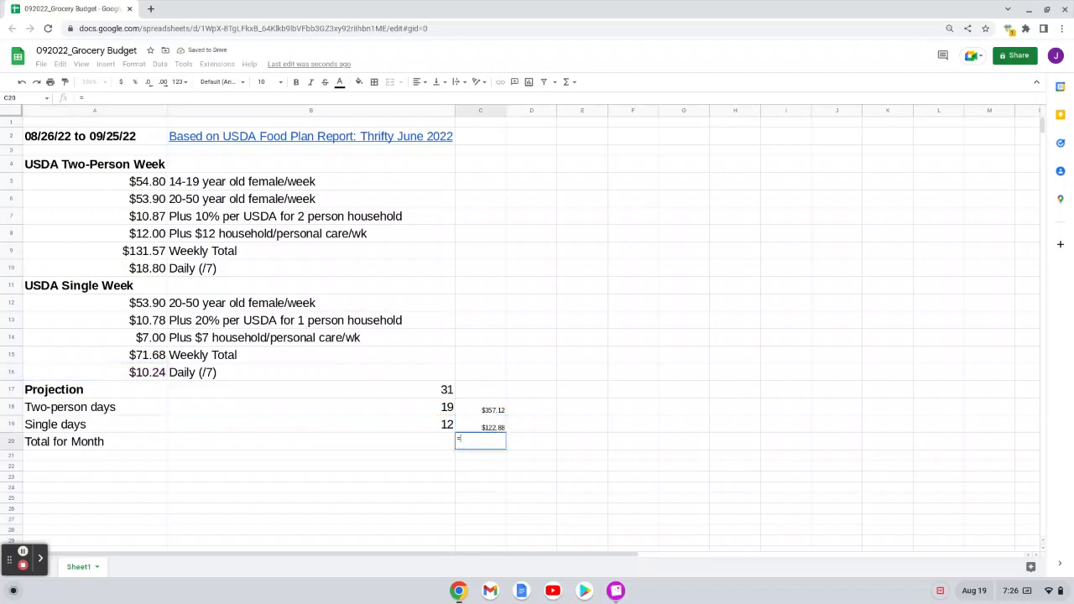
Step: Start the monthly total with =SUM( referencing the two-person cost in C18
type("=SU")
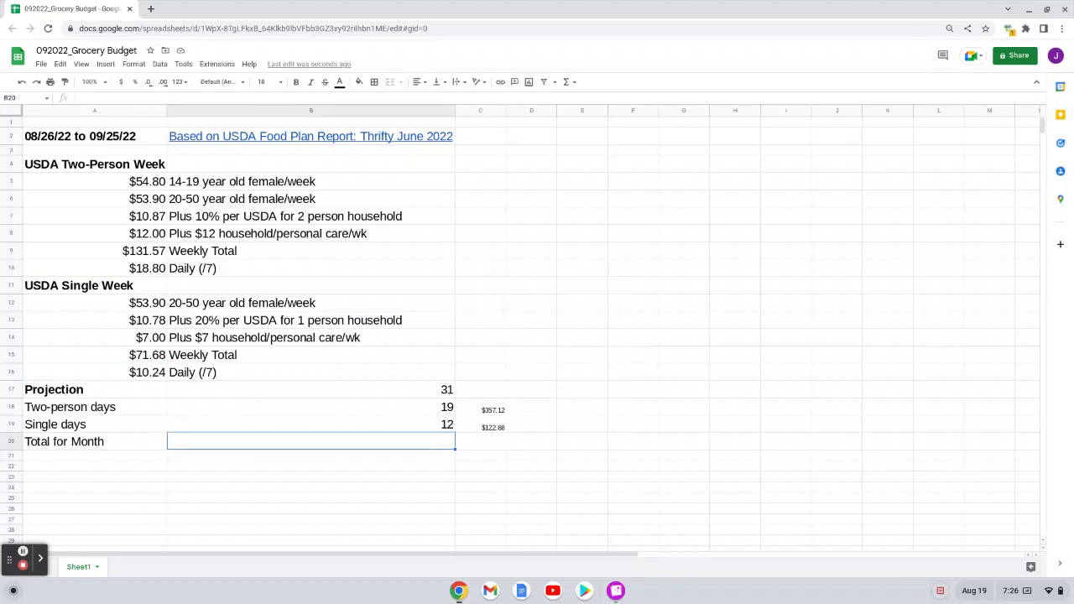
type("=SUM(")
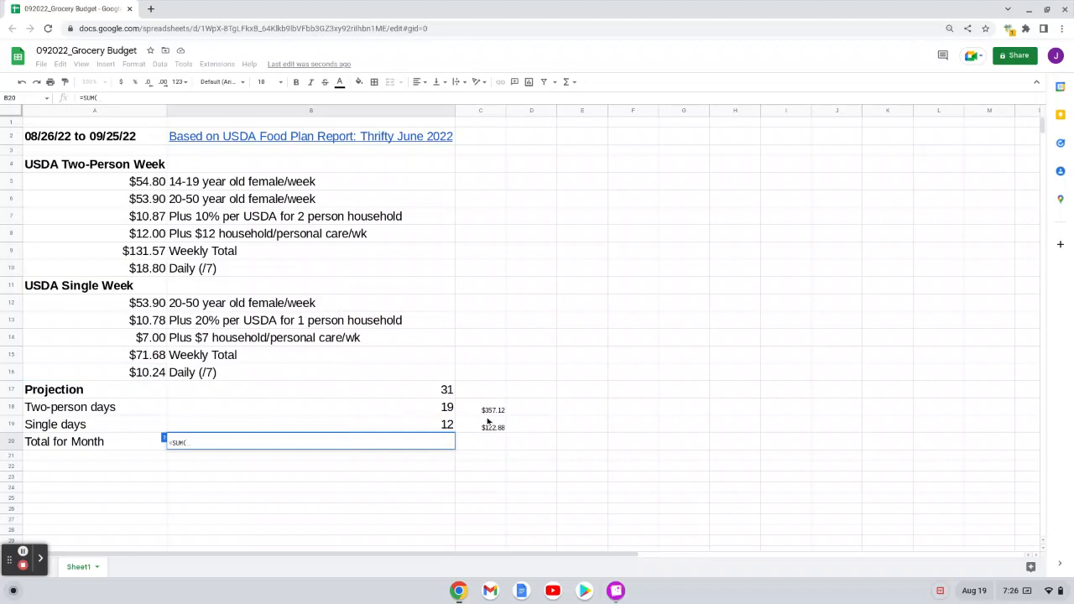
left_click(480, 409)
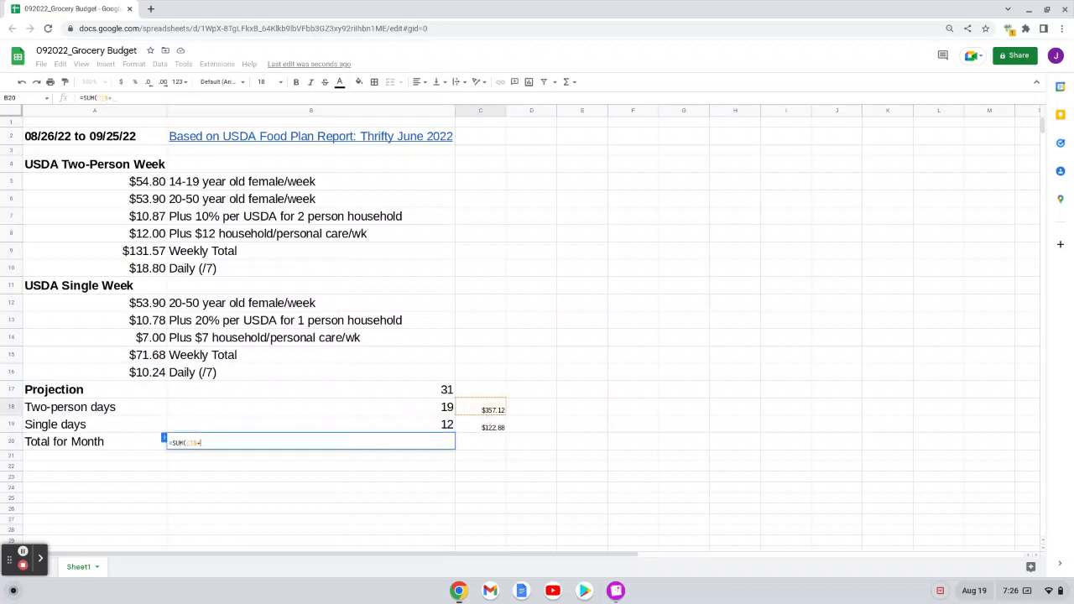